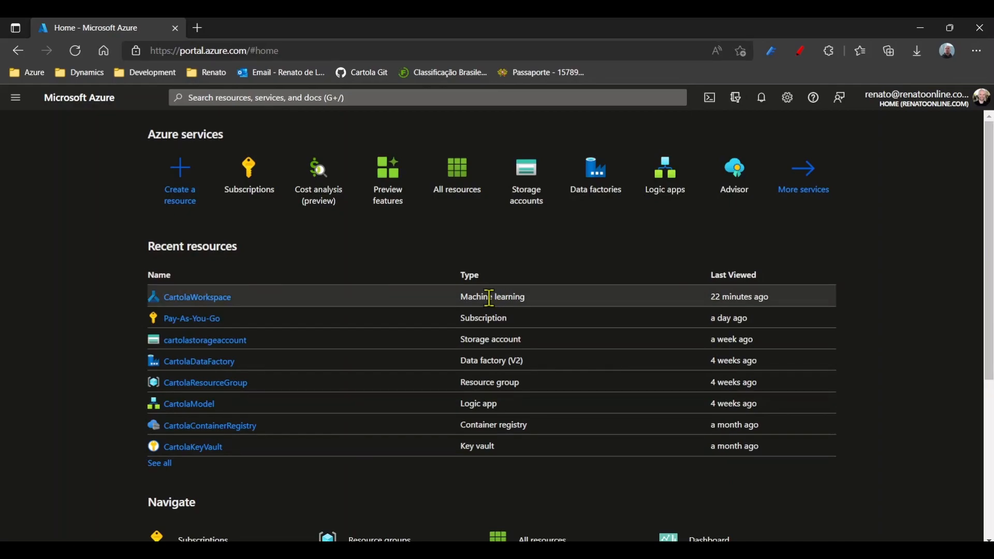
pyautogui.moveTo(197, 297)
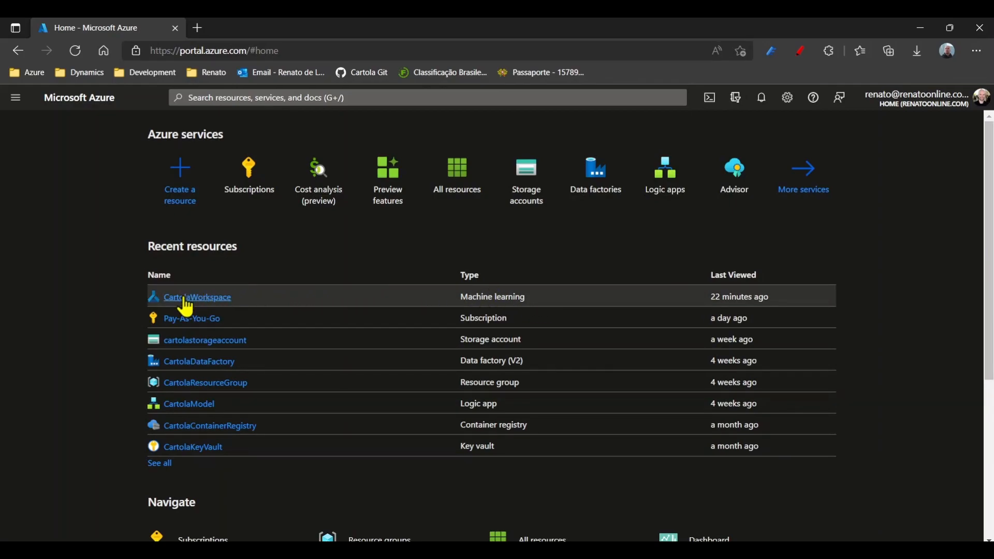
# - Open the CartolaWorkspace machine learning resource from the Recent resources list
pyautogui.click(197, 296)
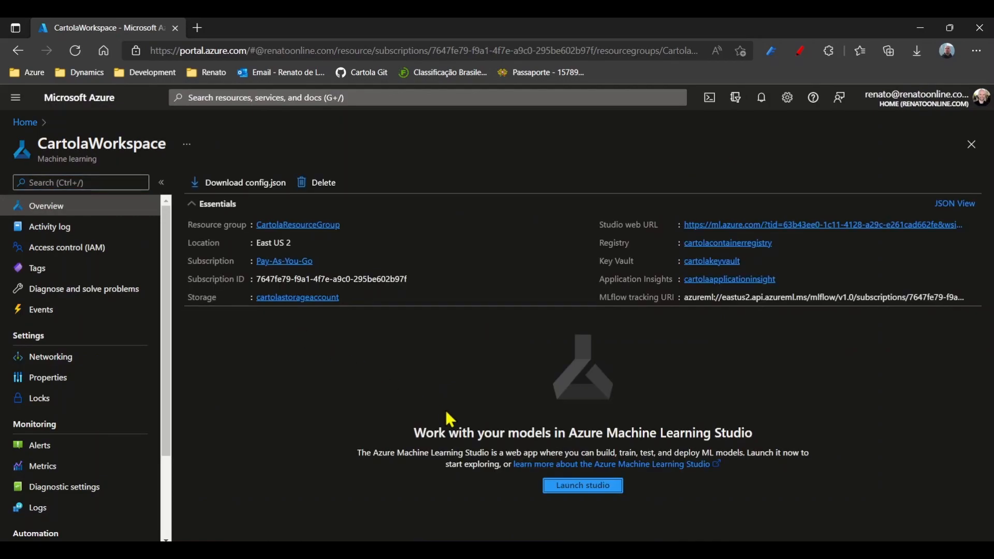
pyautogui.moveTo(582, 485)
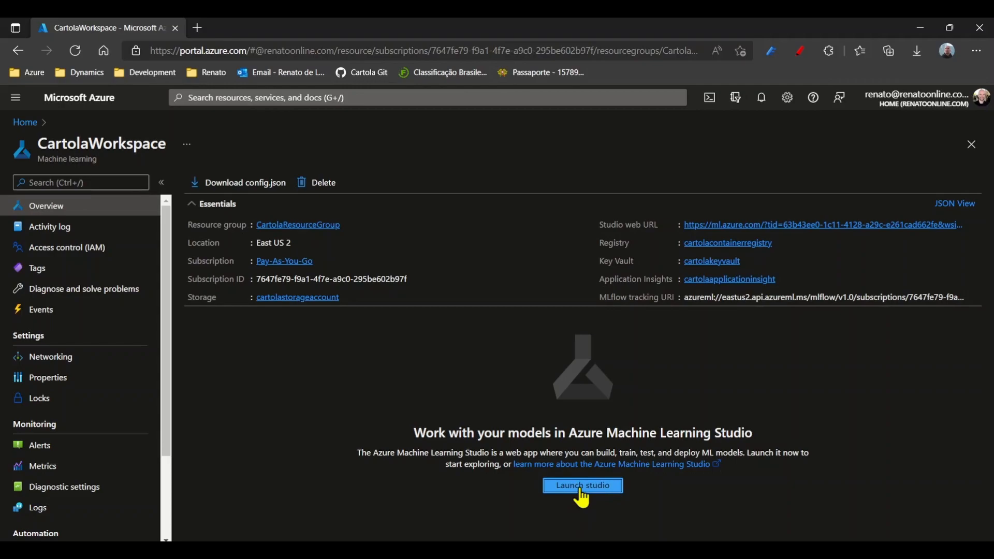
# - Launch Machine Learning Studio and view the compute instances and compute clusters
pyautogui.click(582, 485)
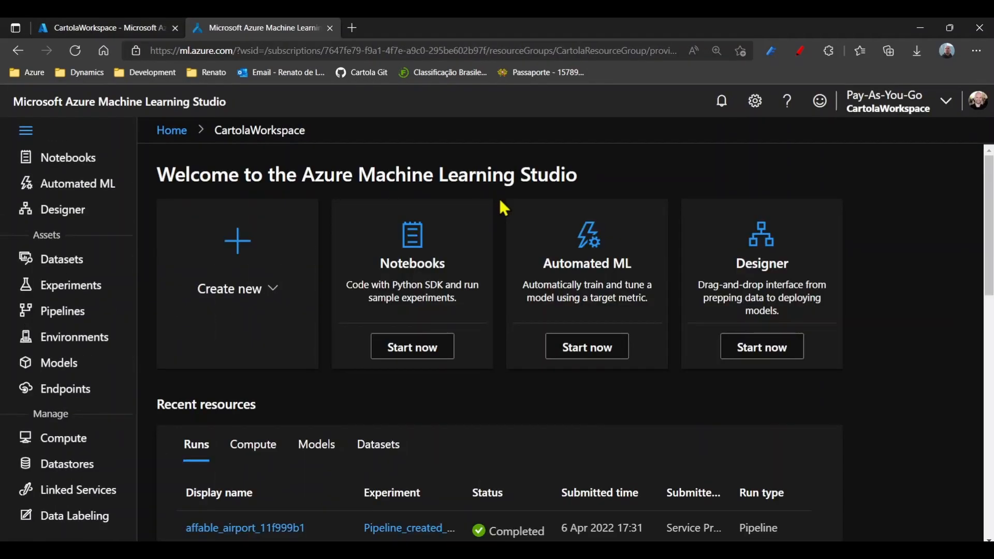
pyautogui.click(63, 437)
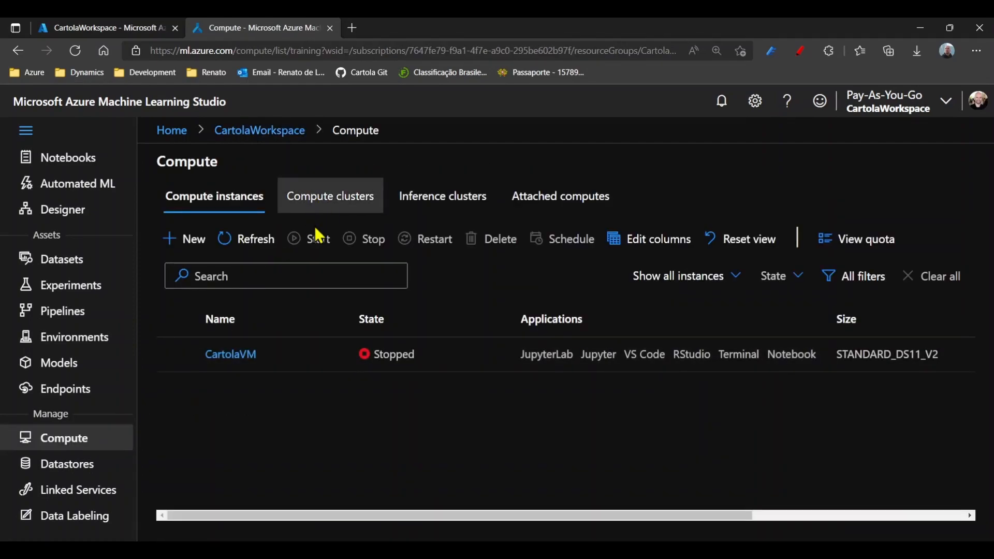
pyautogui.click(329, 196)
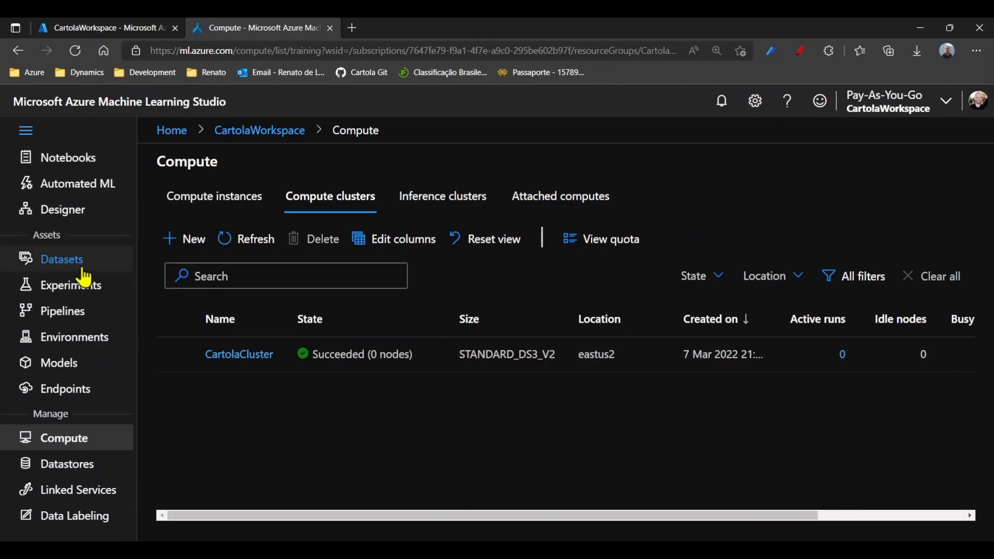
pyautogui.moveTo(57, 266)
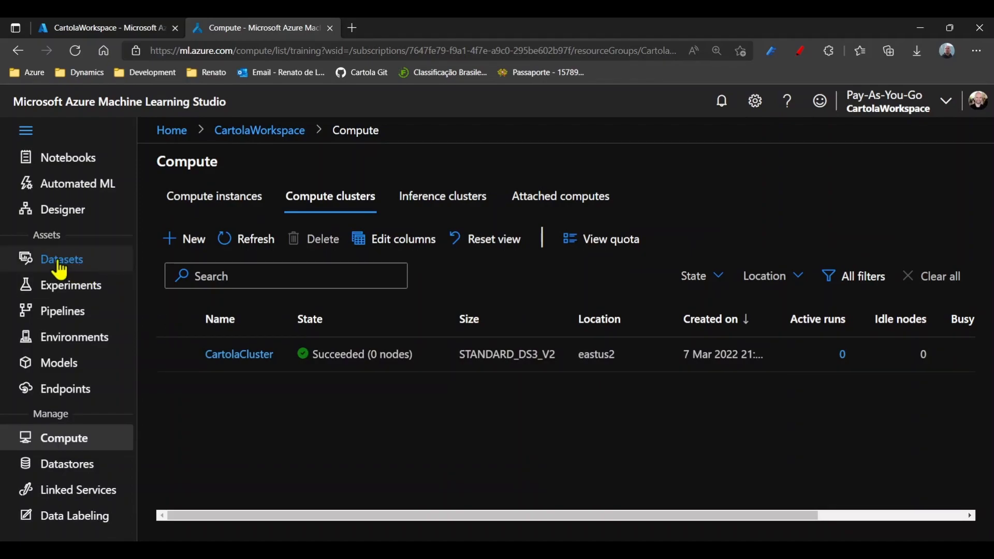
# - Browse the registered datasets and Automated ML runs, then list the experiments
pyautogui.click(61, 259)
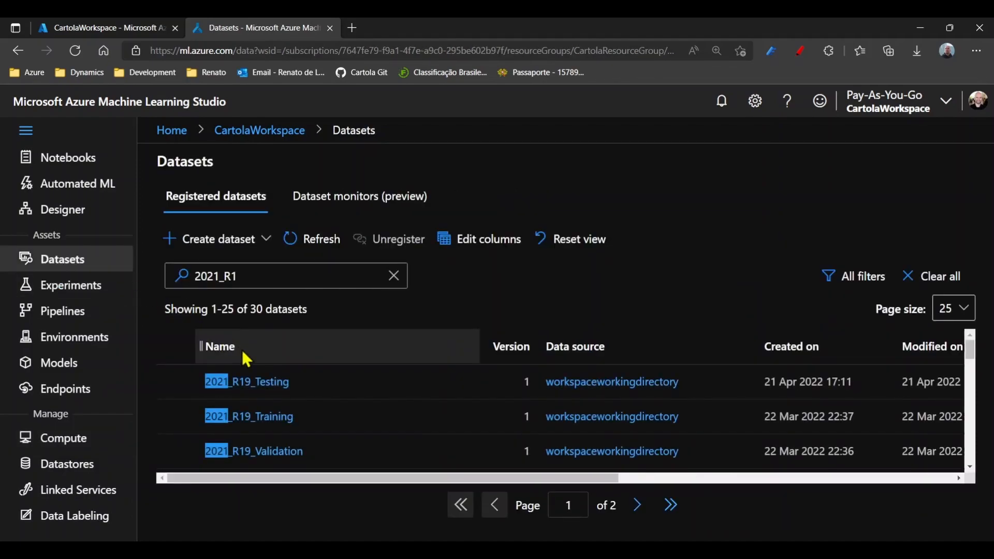
pyautogui.moveTo(273, 416)
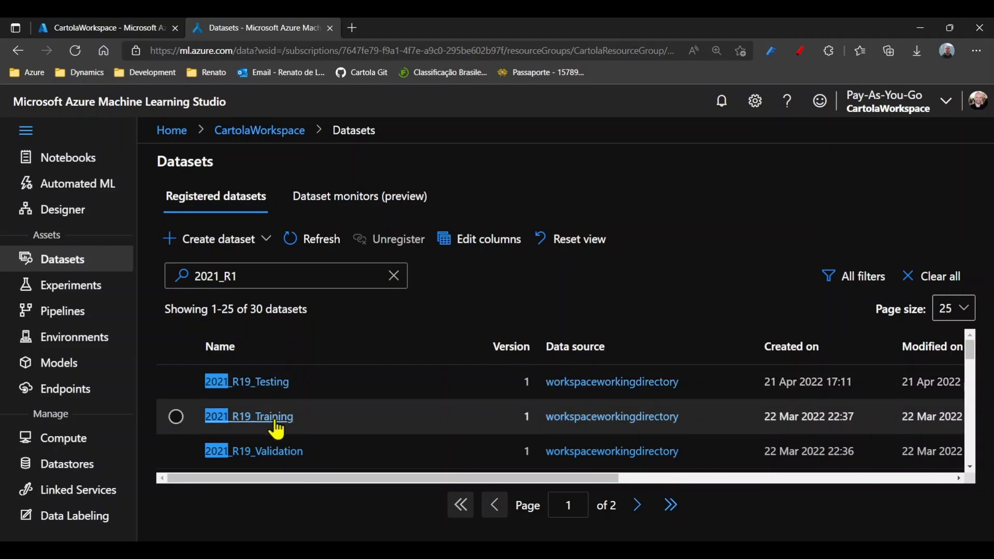
pyautogui.click(79, 183)
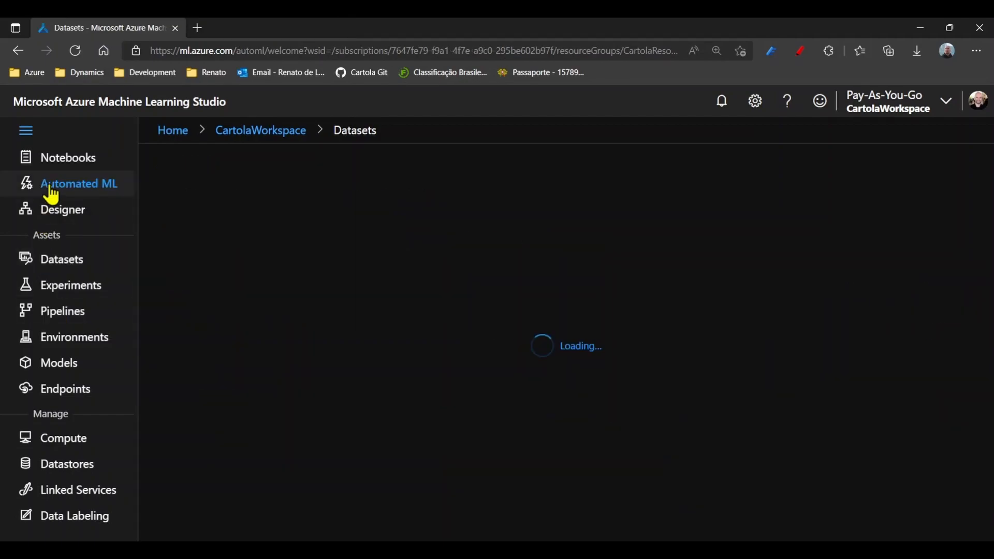
pyautogui.click(78, 184)
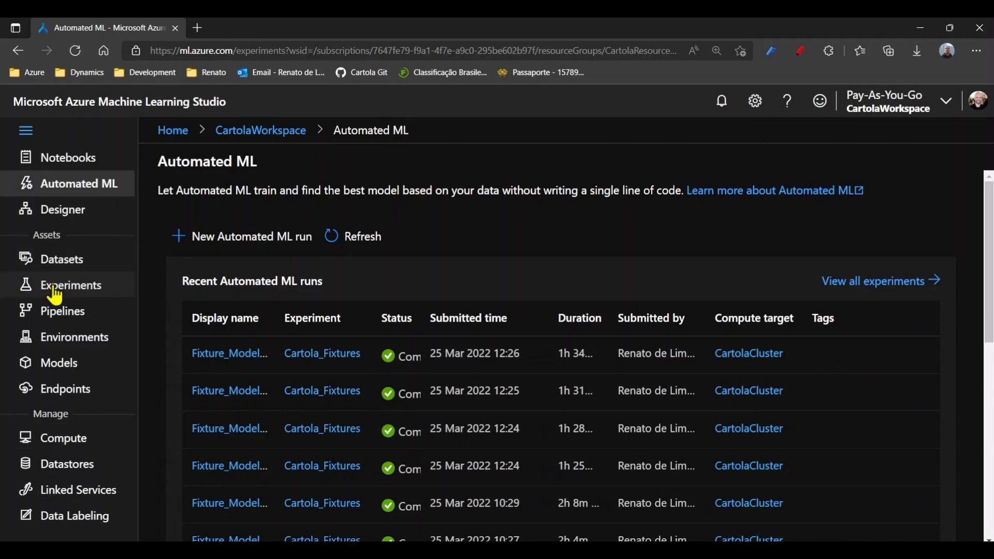
pyautogui.click(71, 285)
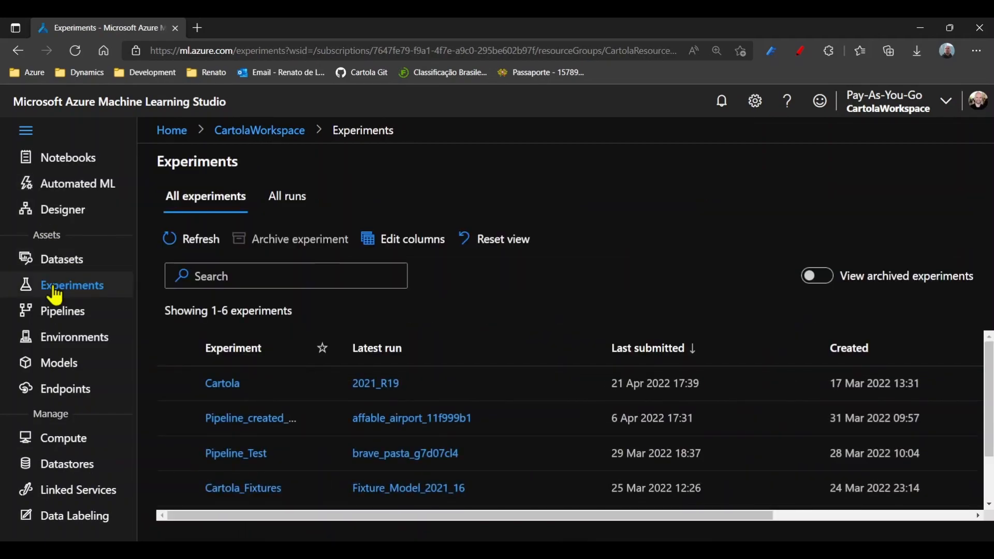
pyautogui.moveTo(263, 487)
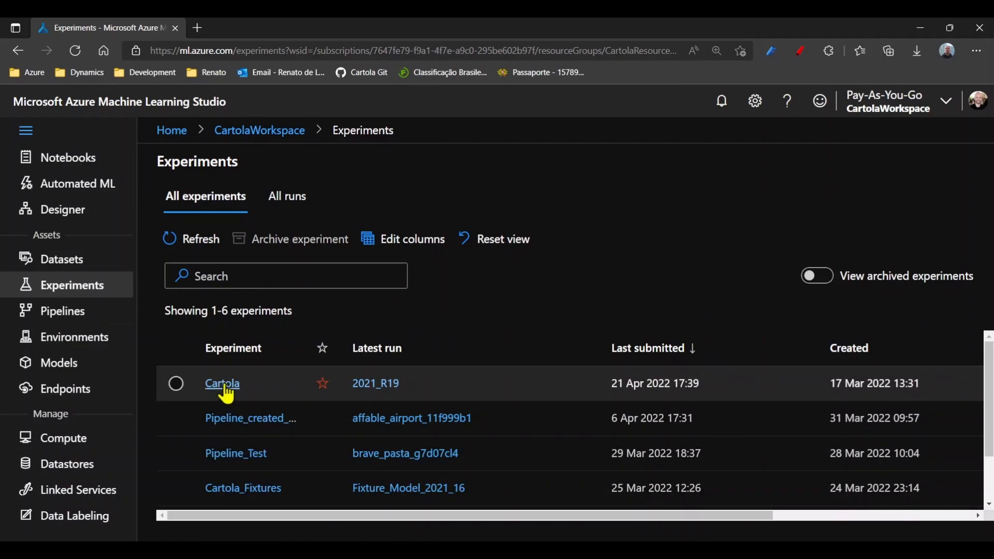
# - Open the Cartola experiment and view the details of run 2021_R19
pyautogui.click(221, 383)
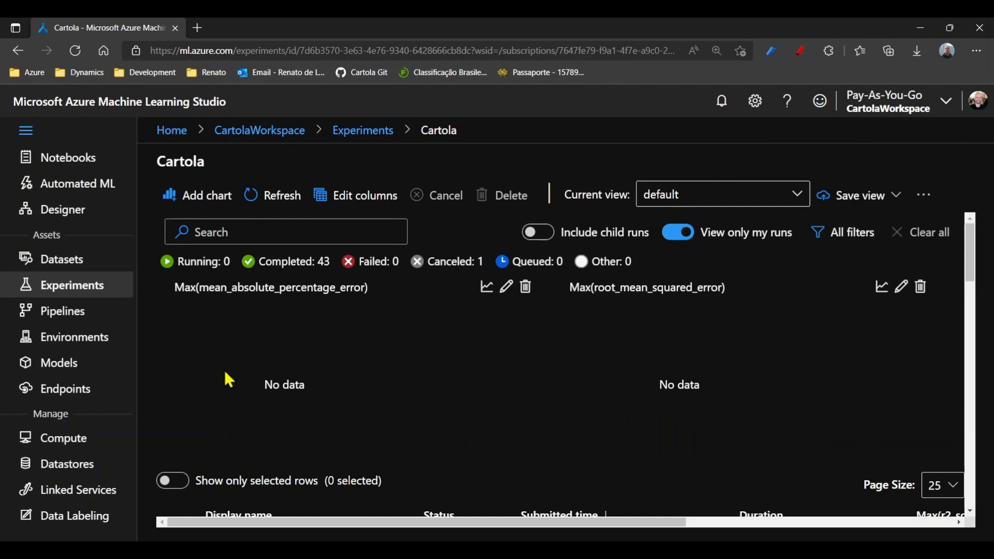
pyautogui.scroll(-3)
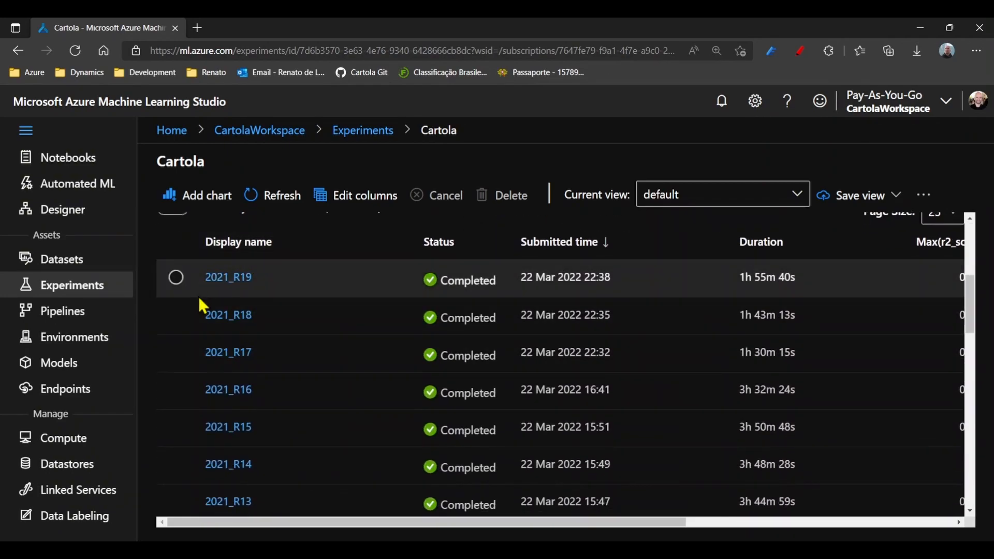
pyautogui.moveTo(259, 283)
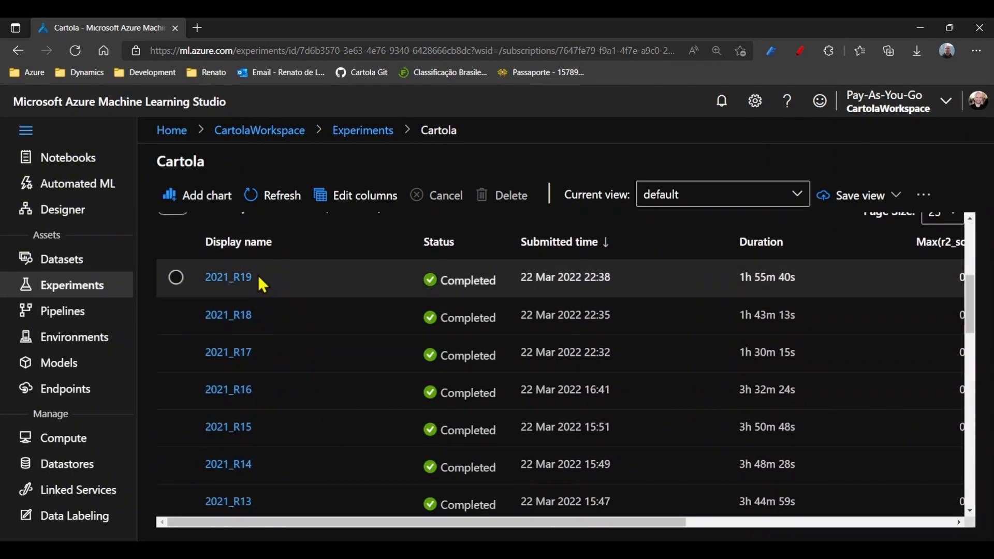
pyautogui.moveTo(246, 304)
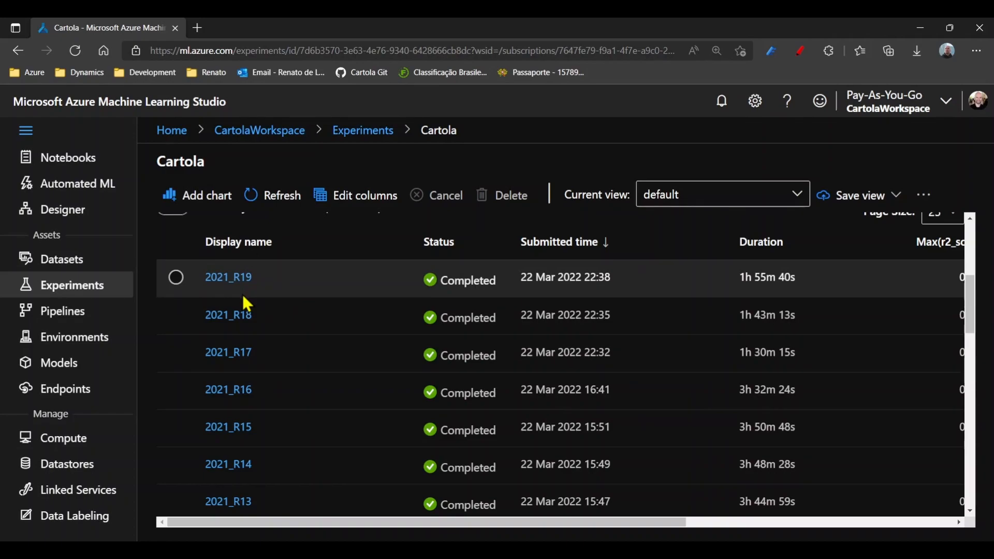
pyautogui.click(228, 277)
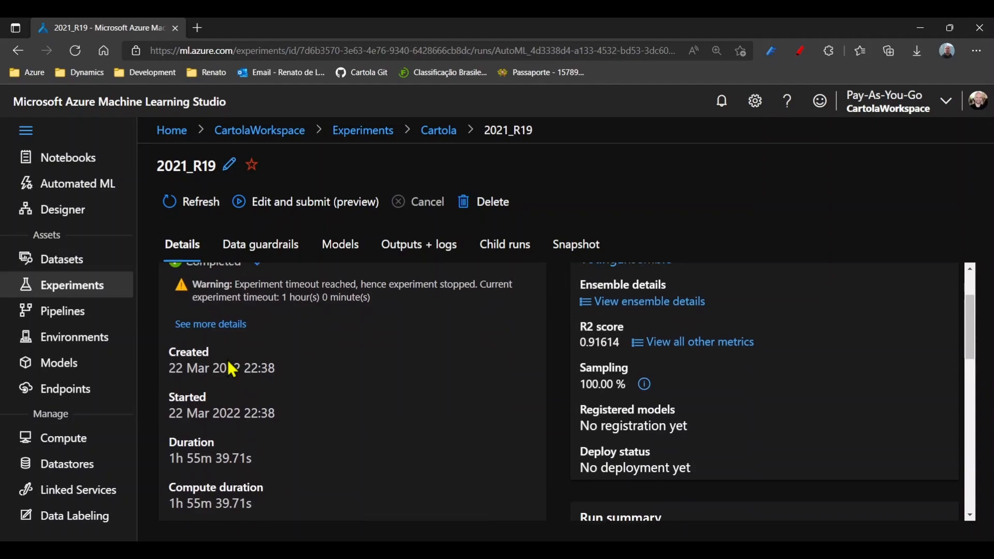
pyautogui.scroll(-3)
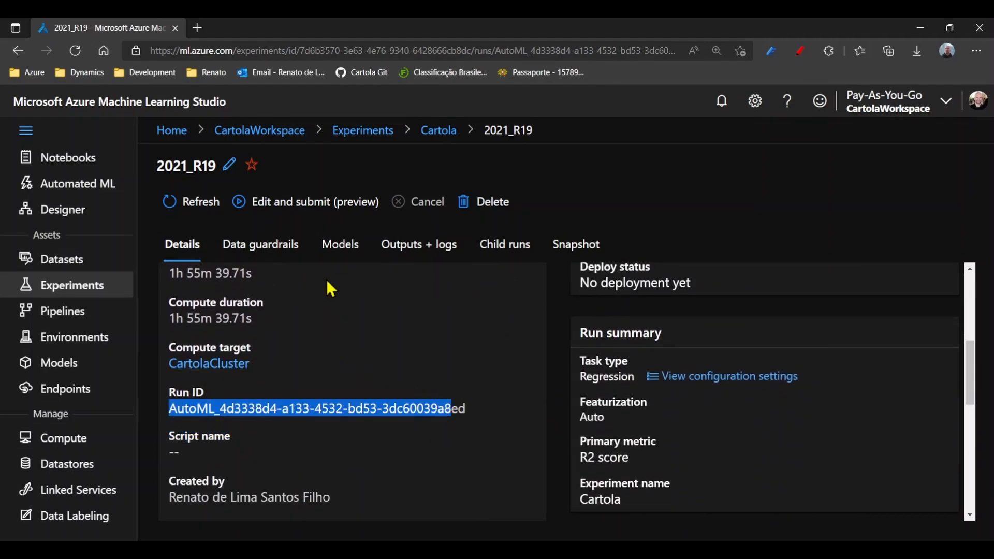
pyautogui.moveTo(340, 243)
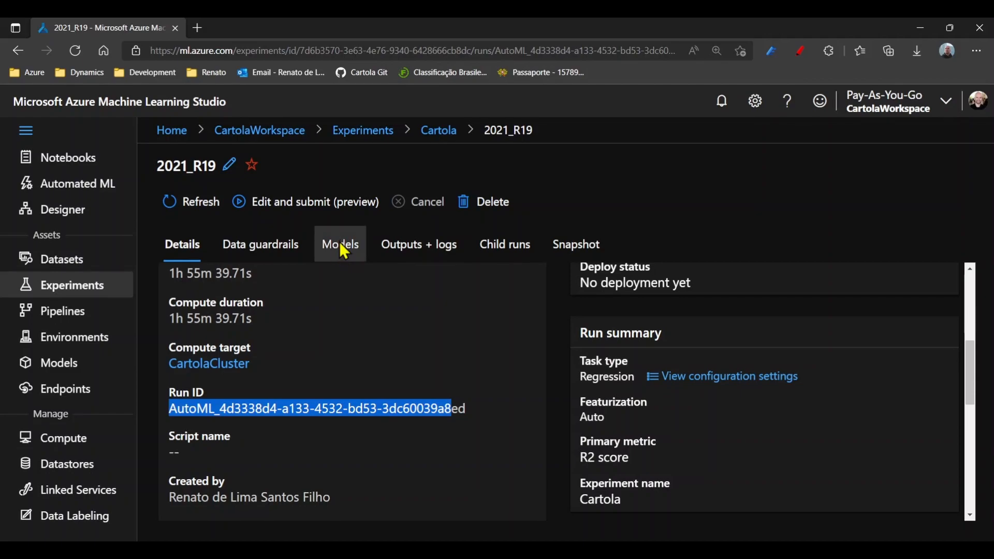
# - Select the top VotingEnsemble model (R2 0.91614) in the run's Models list
pyautogui.click(340, 244)
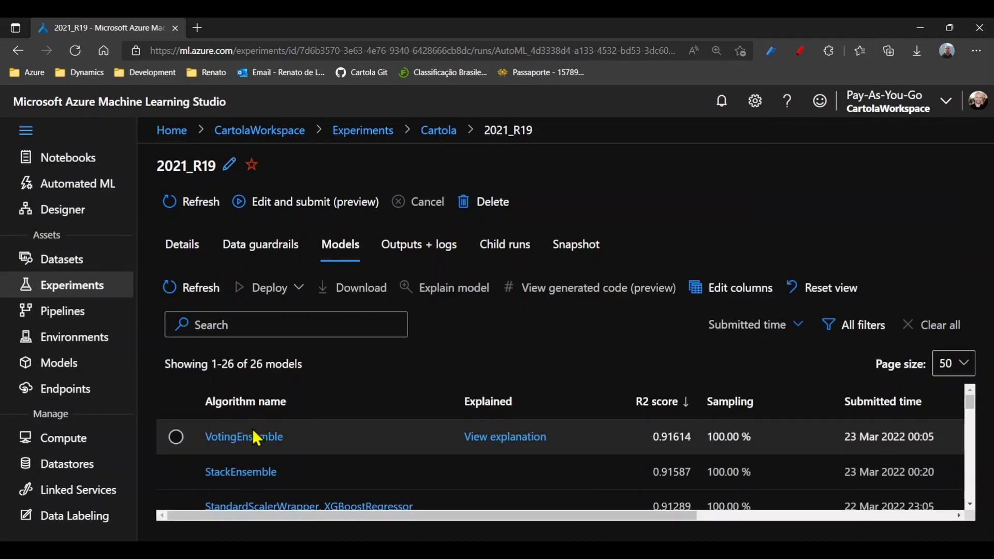
pyautogui.scroll(-3)
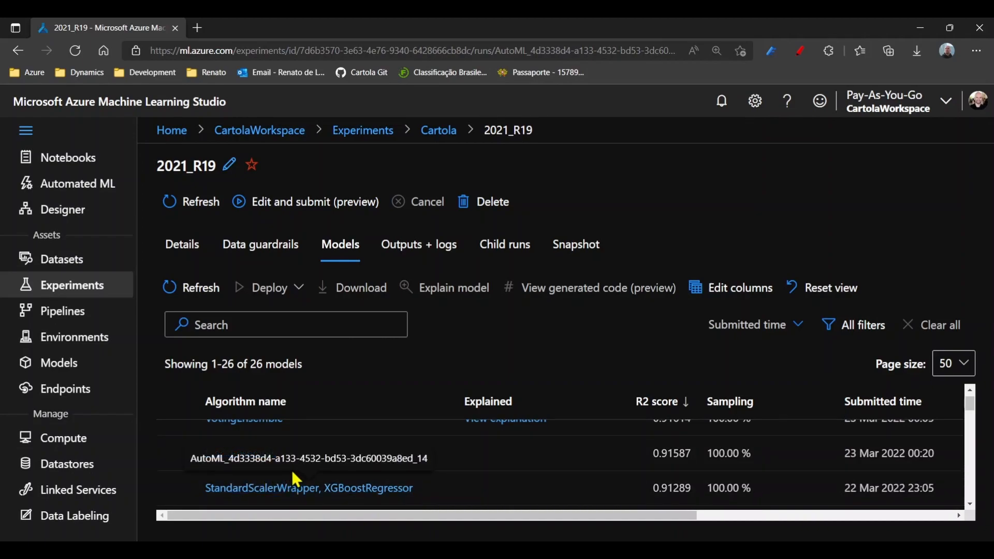
pyautogui.scroll(3)
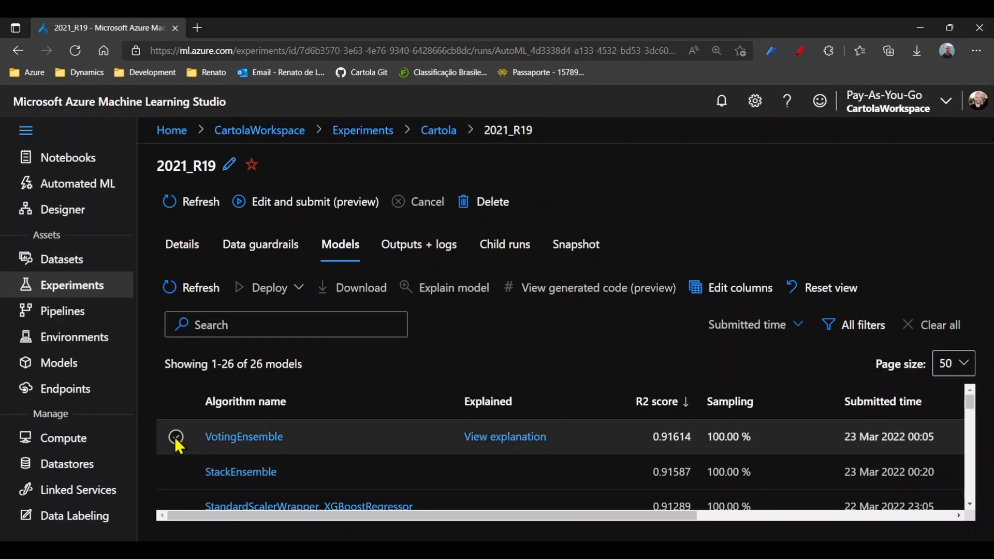
pyautogui.click(176, 437)
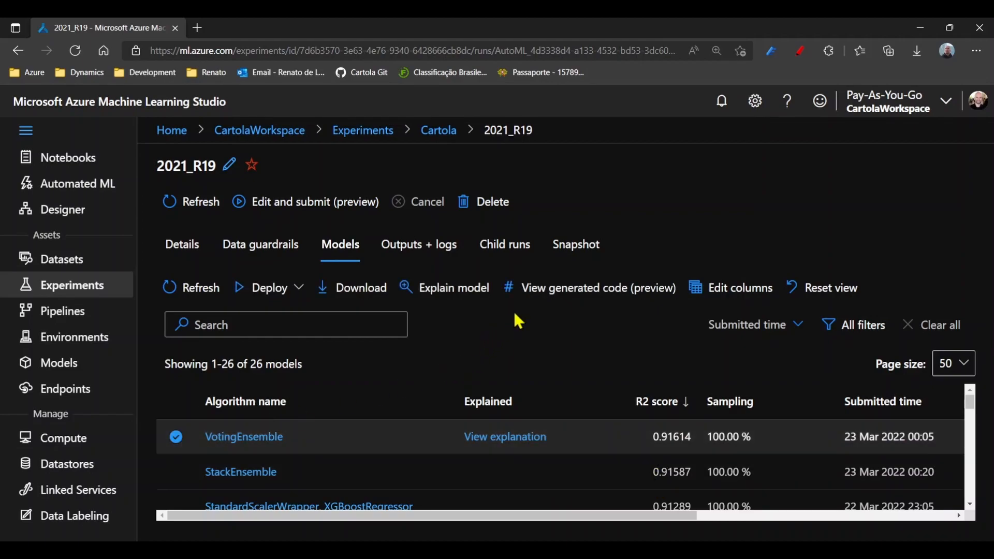
pyautogui.moveTo(596, 287)
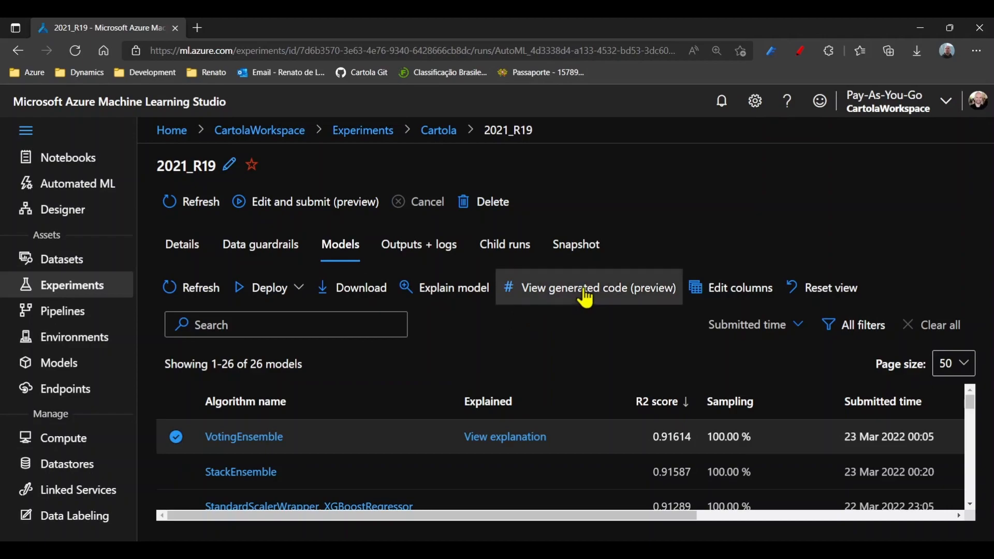
# - Generate the model's code, open script.py, and inspect main, prepare_data and calculate_metrics
pyautogui.click(596, 287)
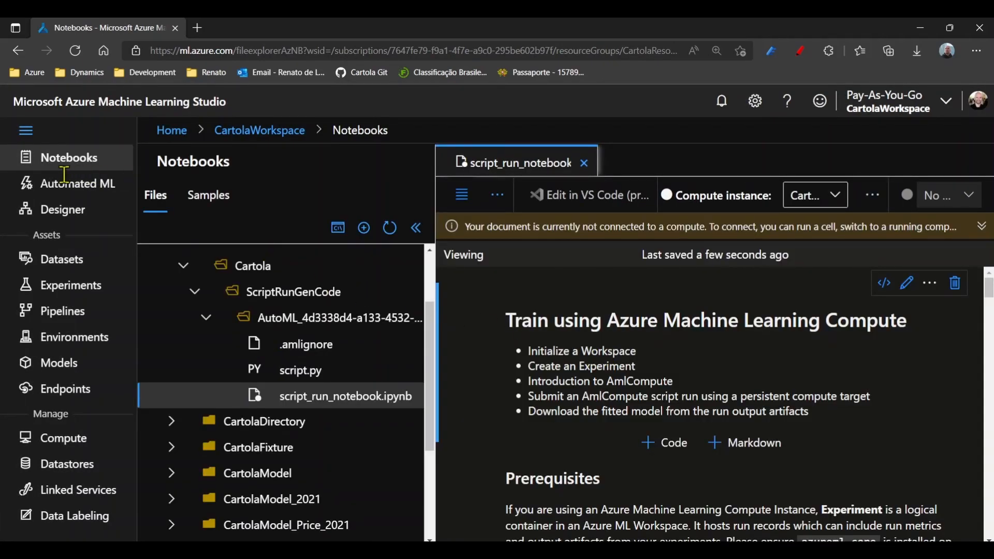
pyautogui.moveTo(48, 162)
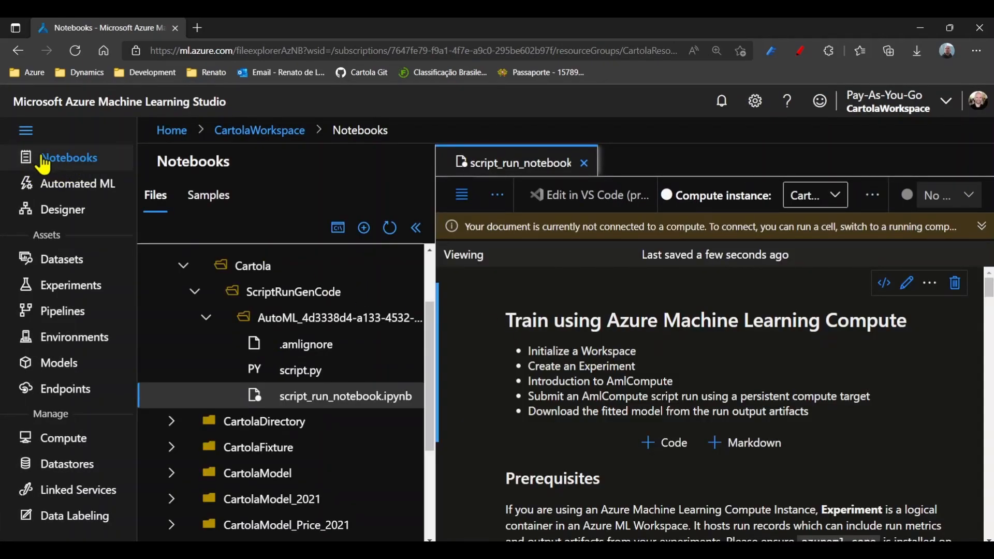
pyautogui.moveTo(63, 165)
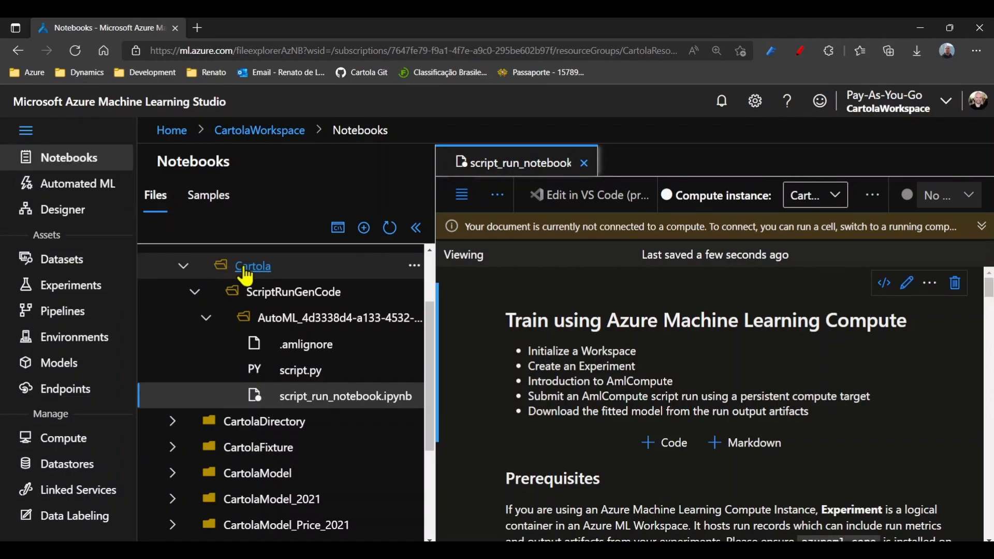
pyautogui.moveTo(253, 271)
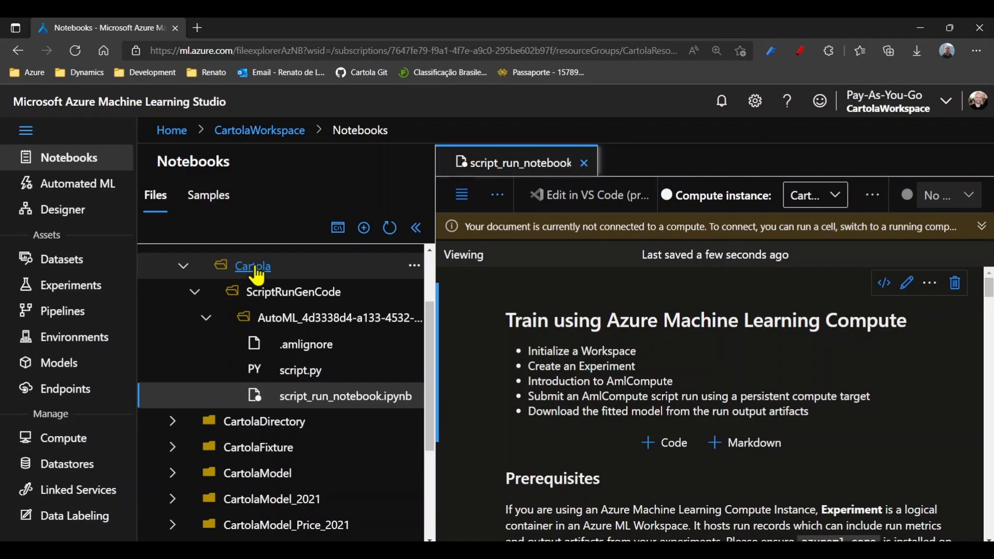
pyautogui.moveTo(263, 277)
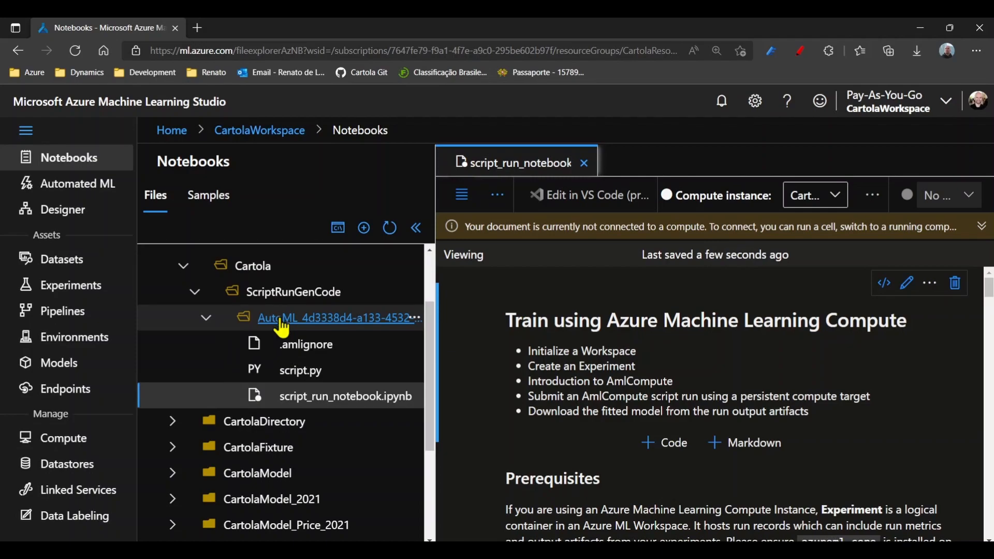
pyautogui.moveTo(299, 370)
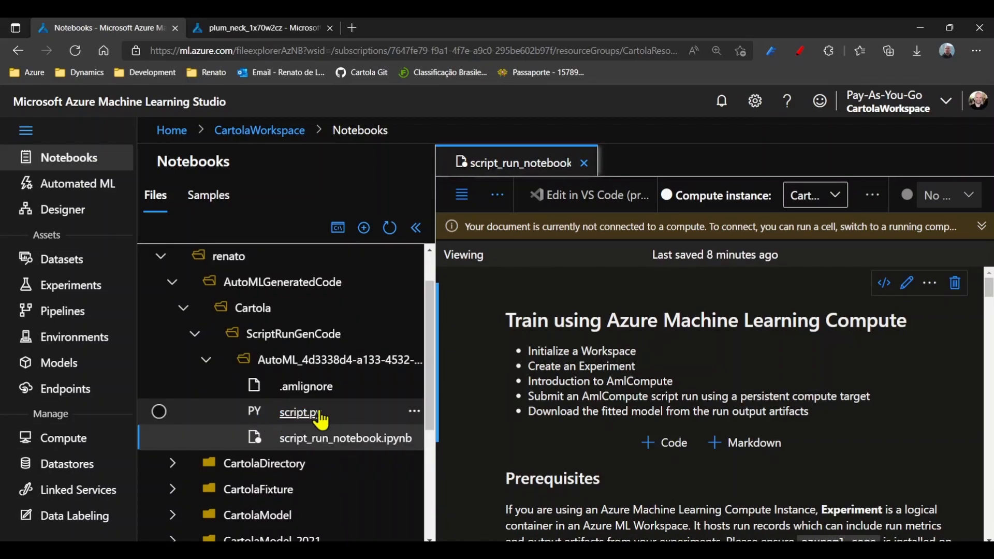
pyautogui.click(300, 412)
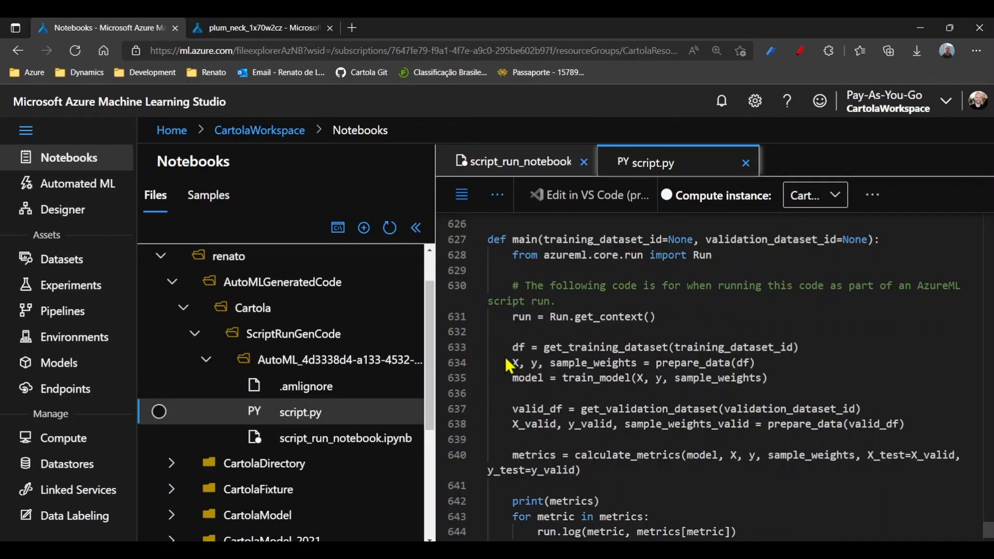
pyautogui.doubleClick(524, 240)
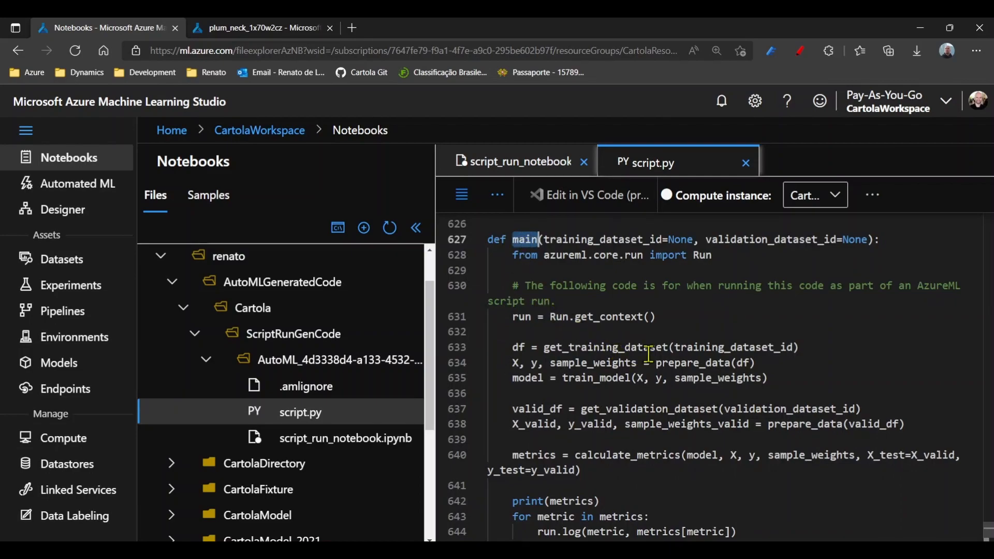
pyautogui.doubleClick(605, 346)
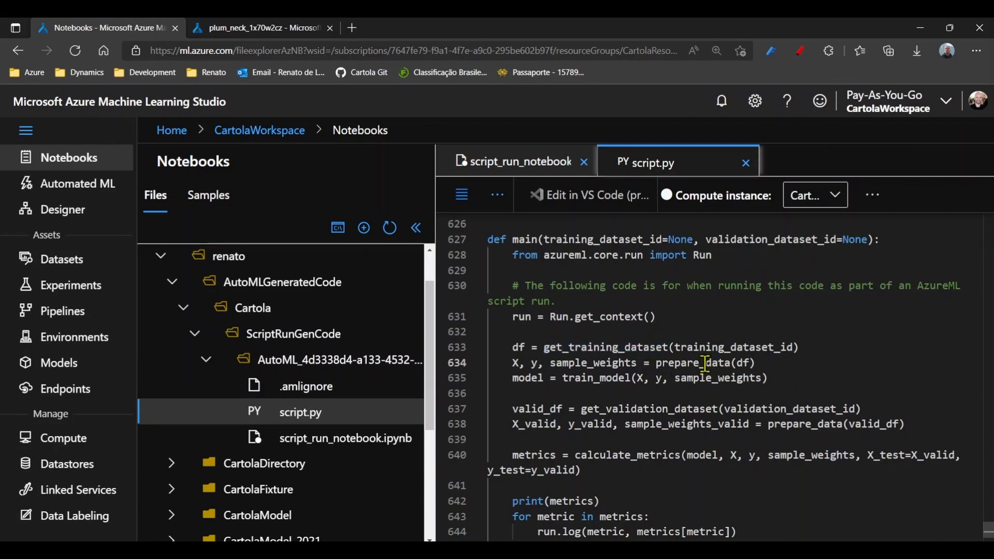
pyautogui.doubleClick(595, 378)
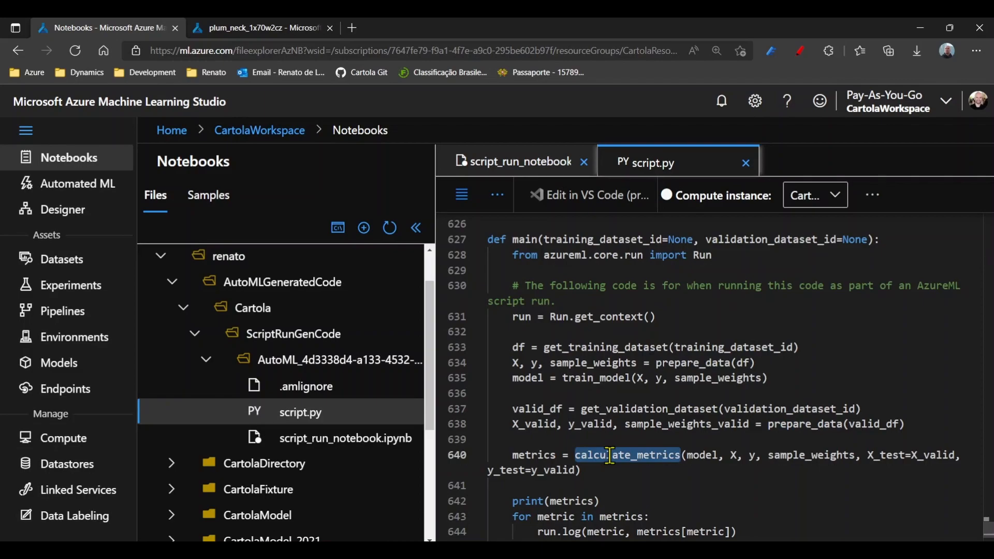
pyautogui.scroll(-3)
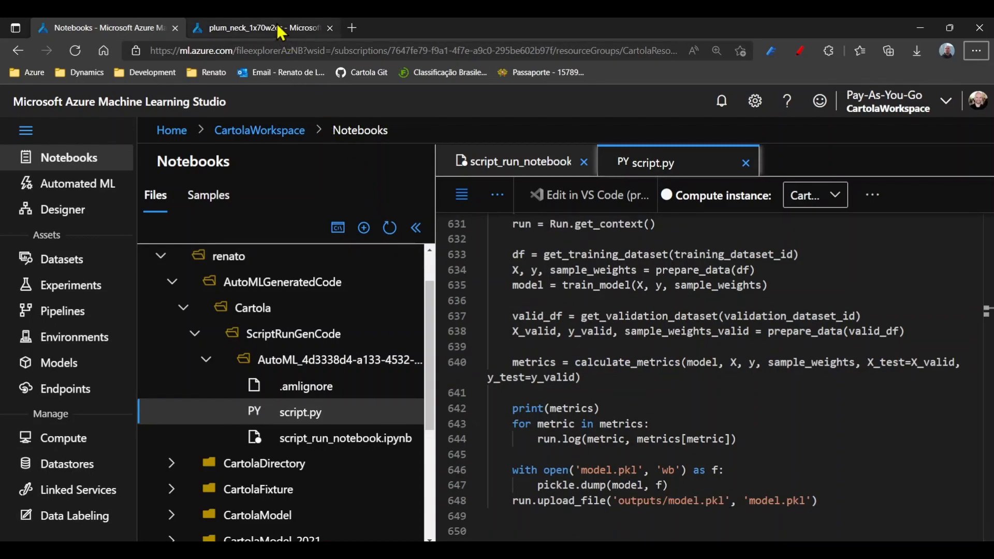
# - Switch to the plum_neck_1x70w2cz run and scroll its data transformation diagram down
pyautogui.click(260, 28)
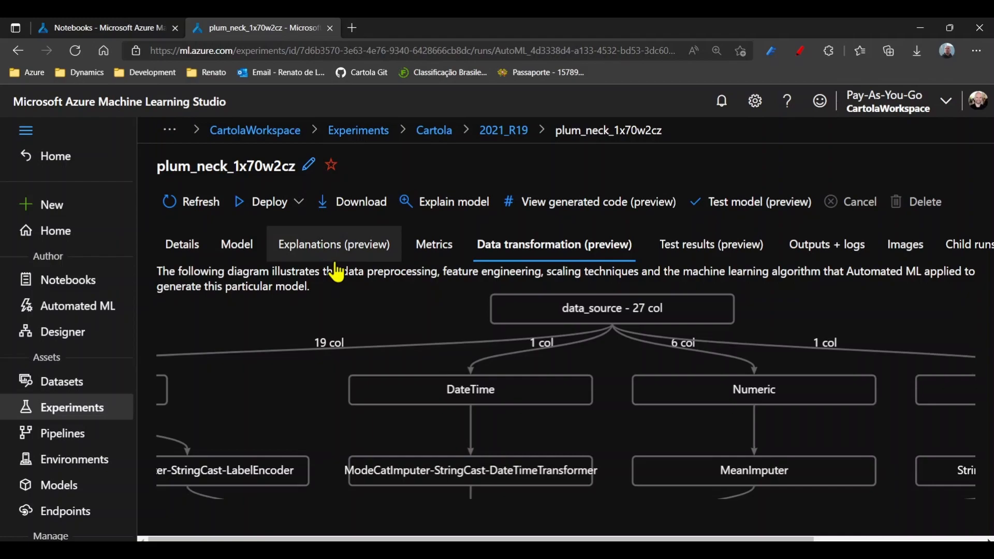
pyautogui.moveTo(511, 299)
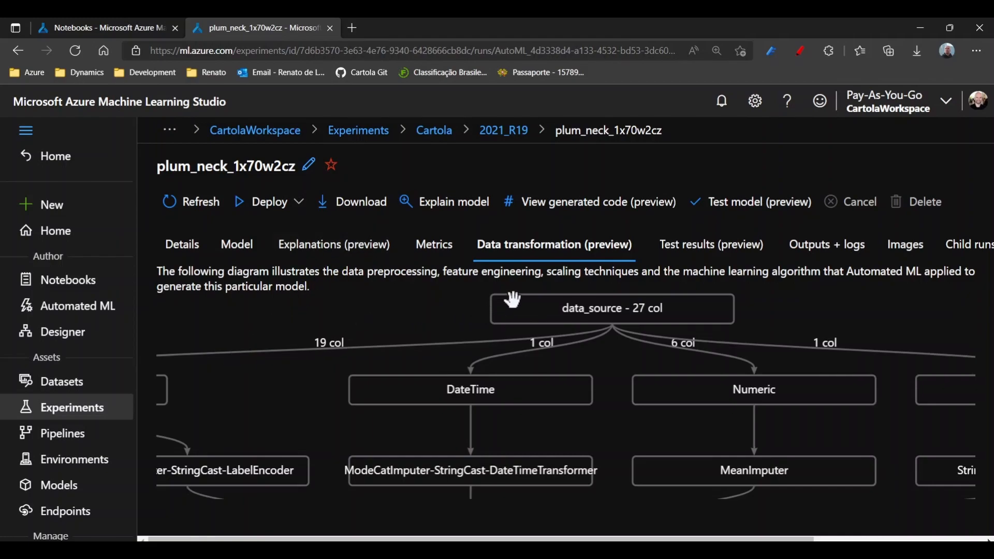
pyautogui.moveTo(573, 314)
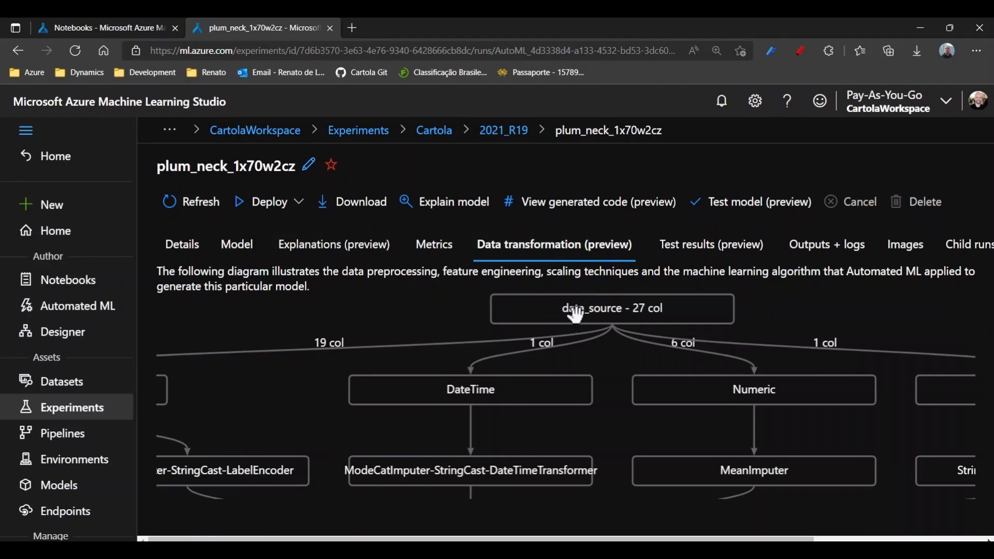
pyautogui.moveTo(483, 392)
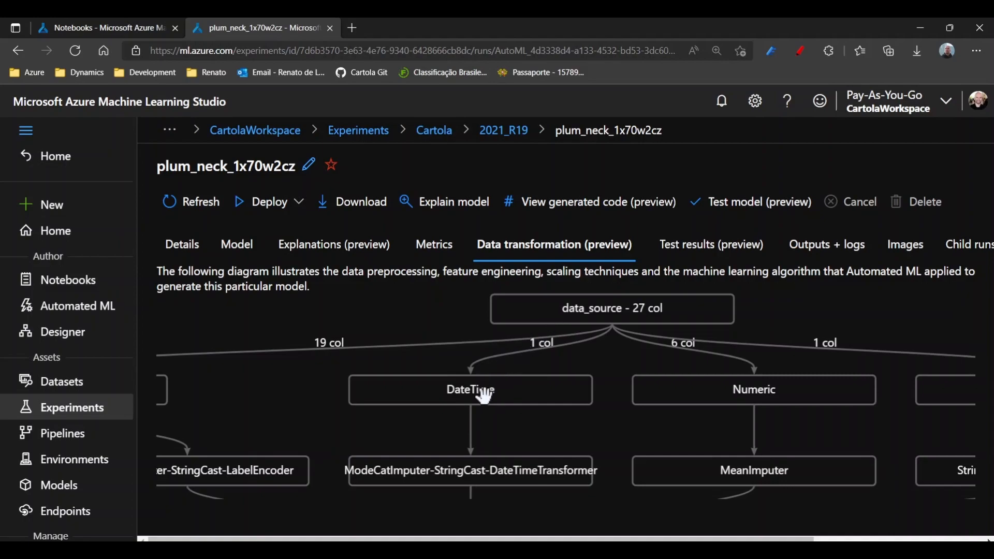
pyautogui.moveTo(453, 405)
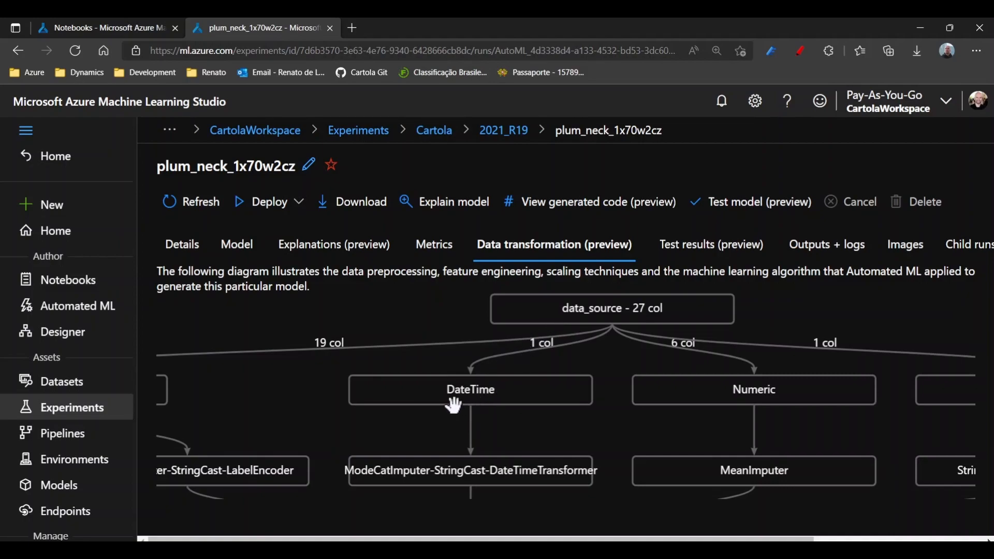
pyautogui.moveTo(435, 485)
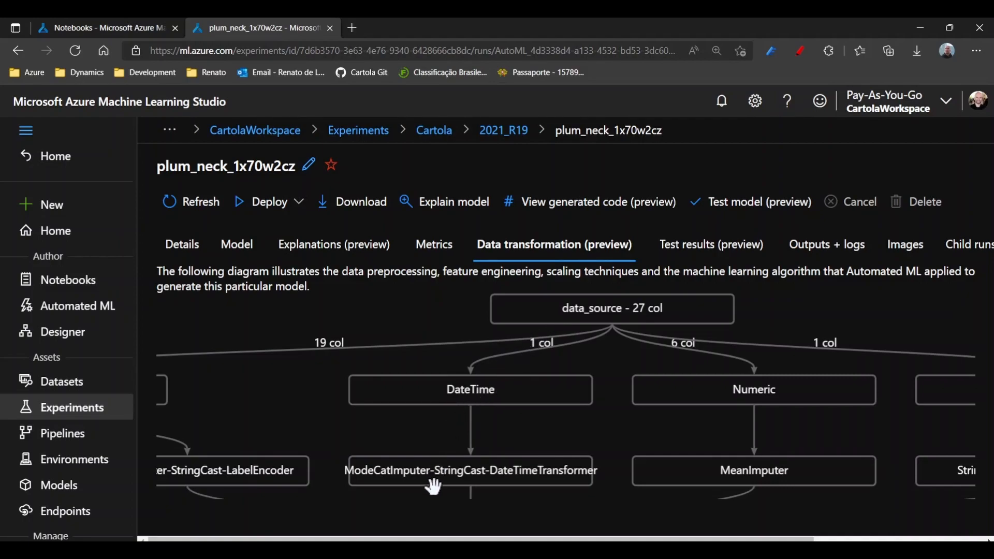
pyautogui.scroll(-3)
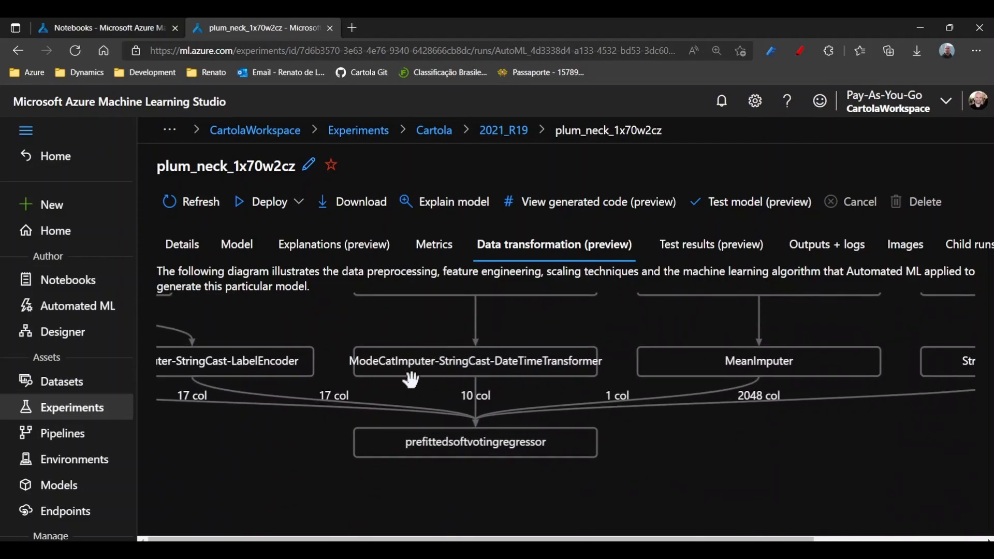
pyautogui.moveTo(430, 367)
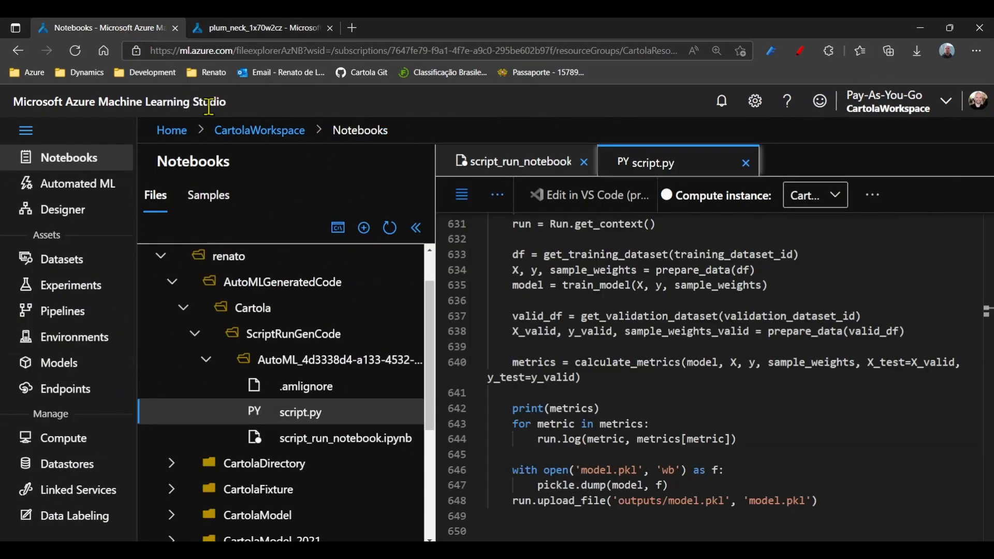
pyautogui.moveTo(617, 282)
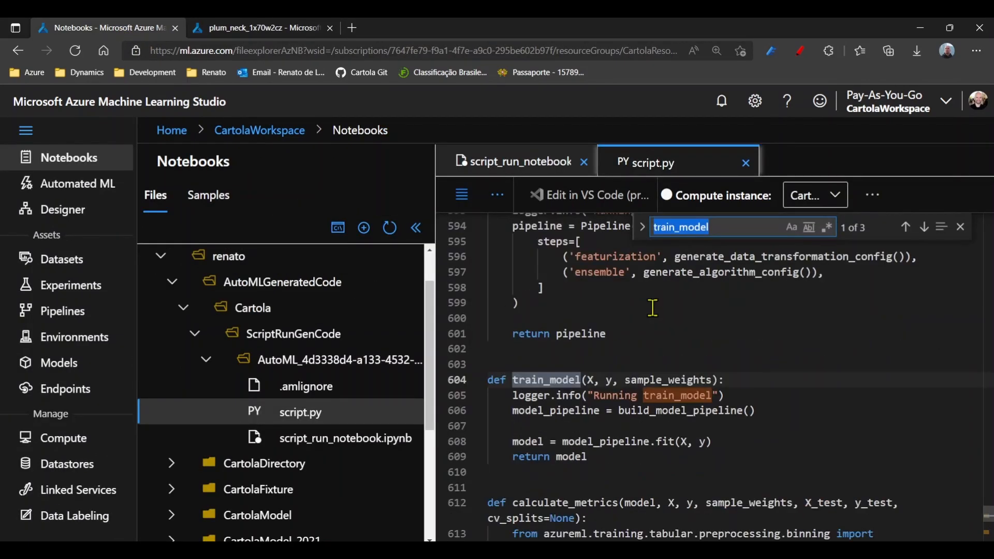
pyautogui.moveTo(660, 415)
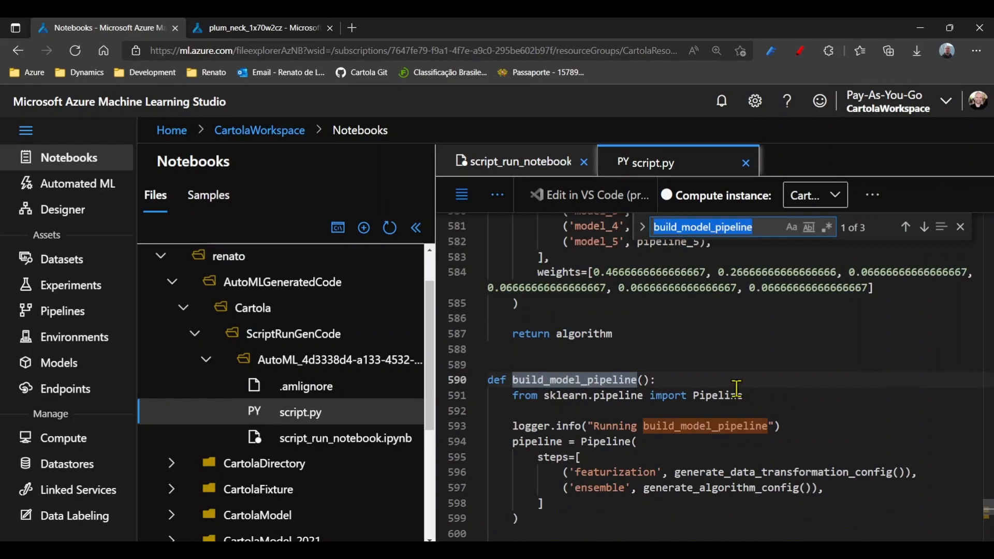
# - Scroll through script.py's featurization code, highlighting column_group_5 and the get_mapper_b86fd6 call
pyautogui.scroll(-3)
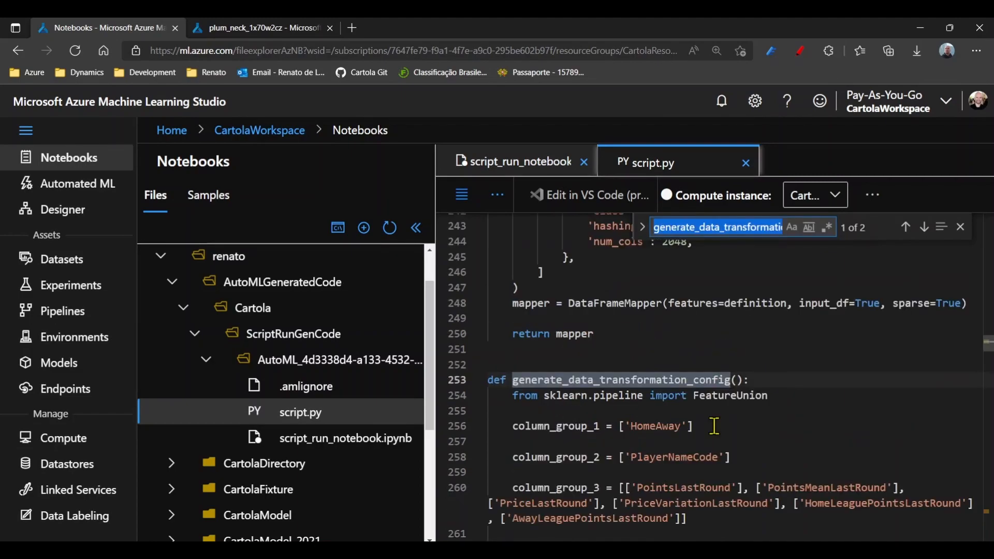
pyautogui.scroll(-3)
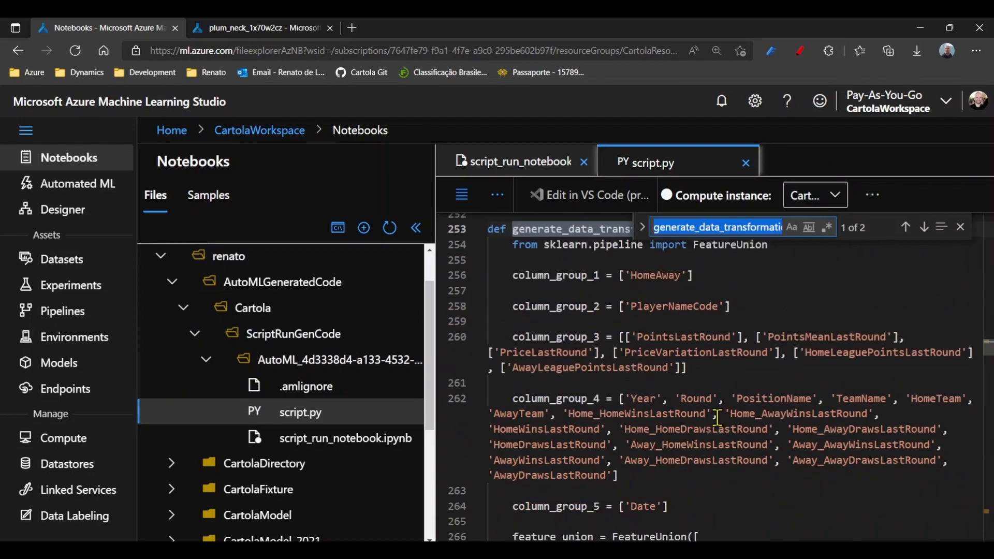
pyautogui.scroll(-3)
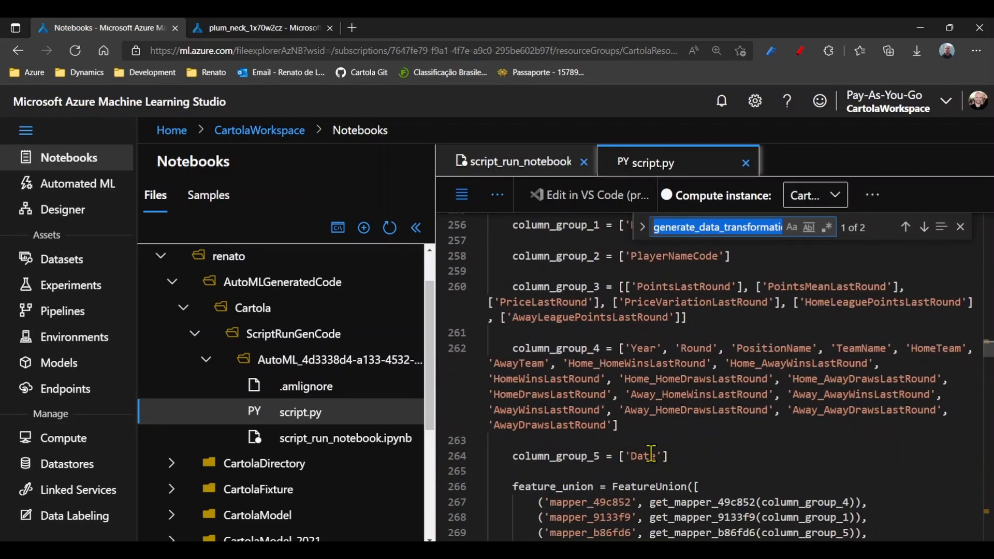
pyautogui.doubleClick(553, 455)
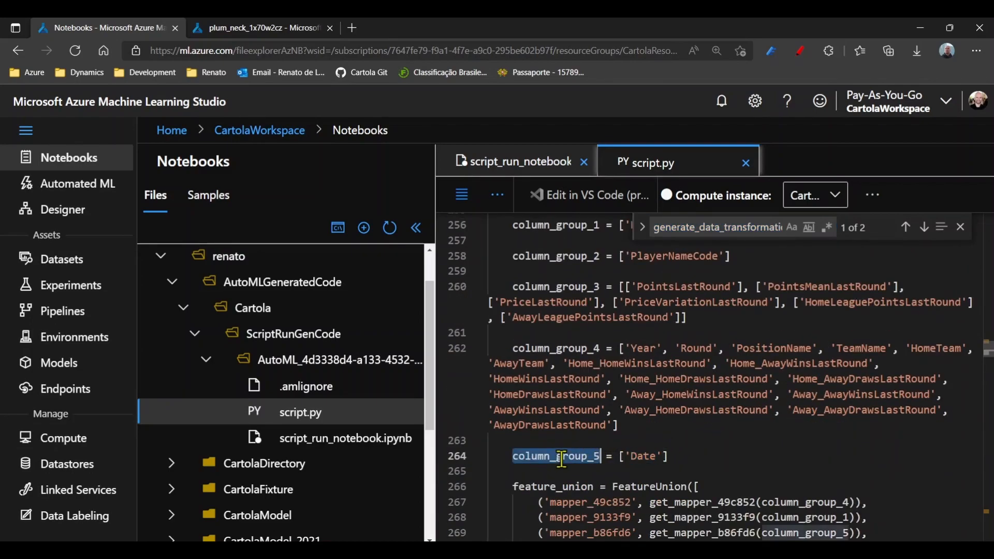
pyautogui.click(923, 227)
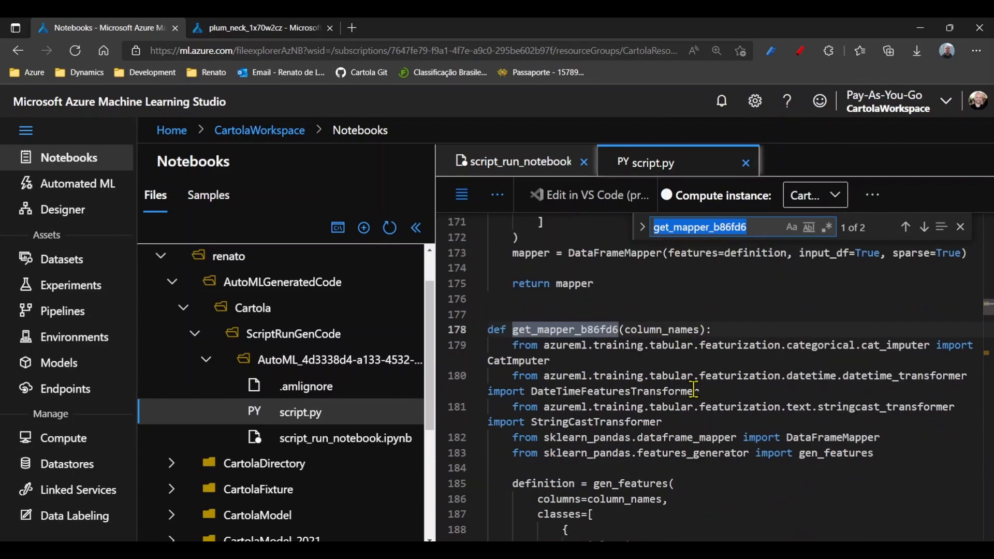
# - Inspect the gen_features call, then open script_run_notebook.ipynb
pyautogui.scroll(-3)
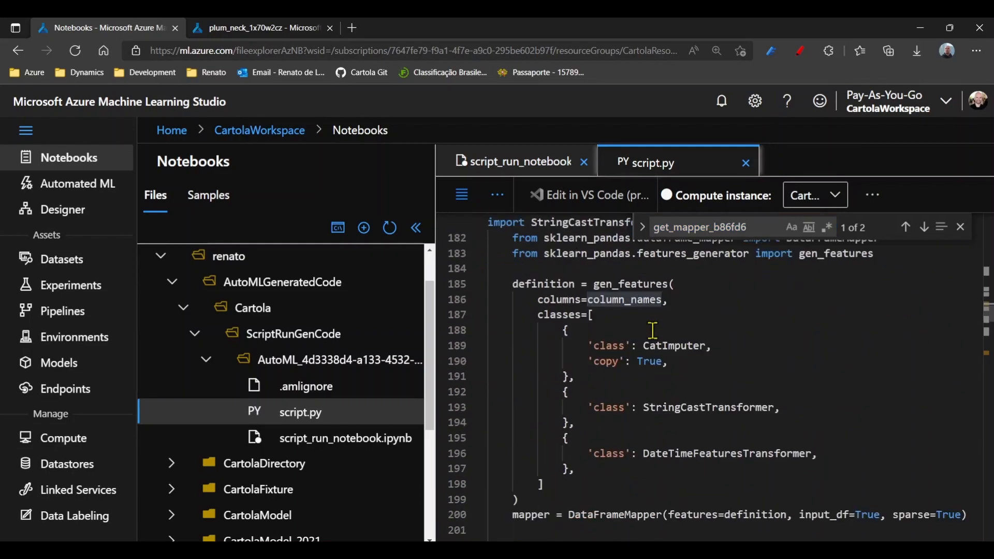
pyautogui.moveTo(553, 315)
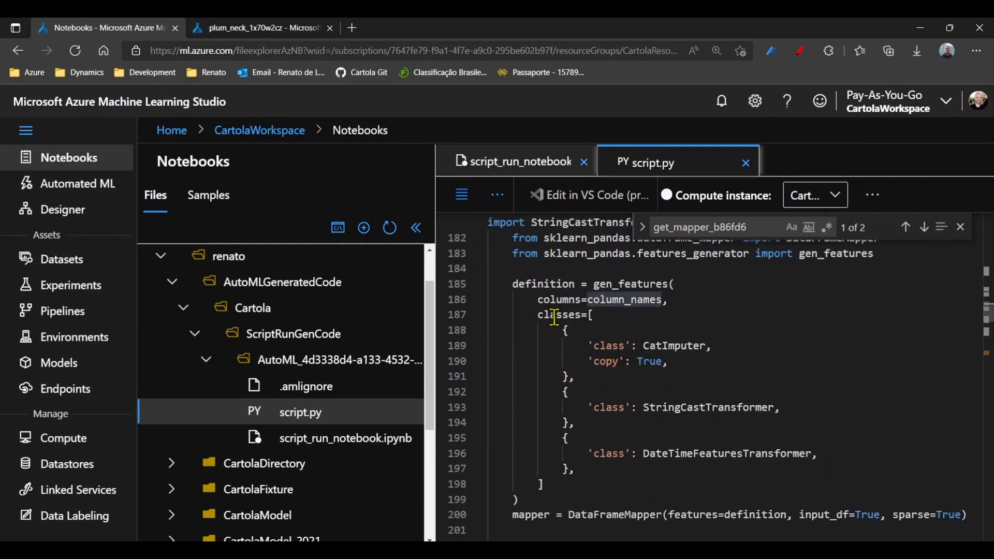
pyautogui.doubleClick(630, 284)
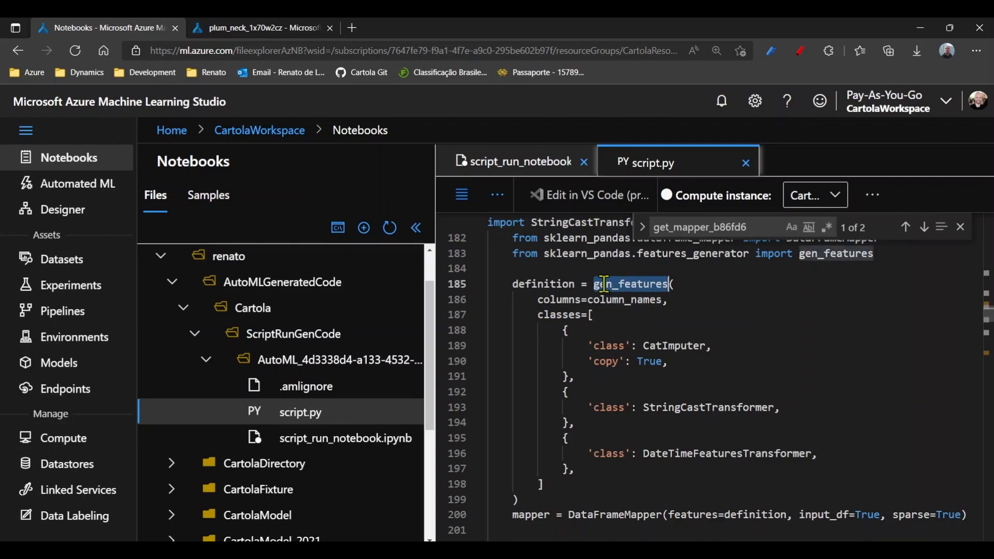
pyautogui.moveTo(540, 322)
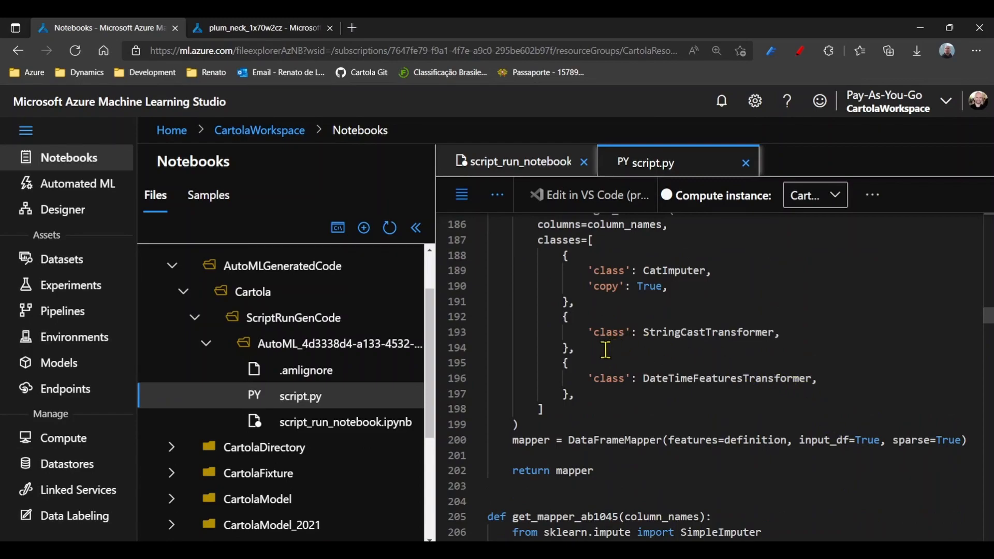
pyautogui.moveTo(299, 421)
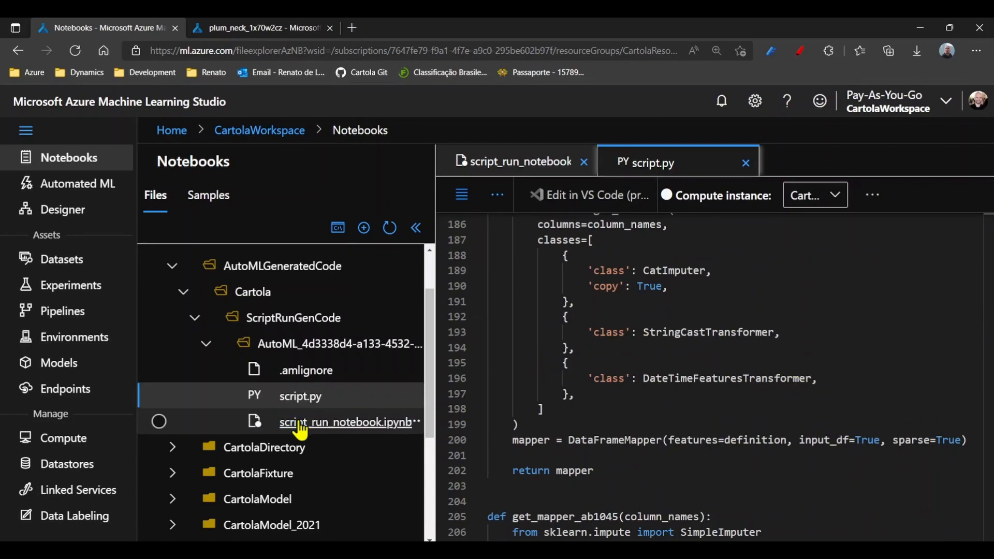
pyautogui.click(520, 162)
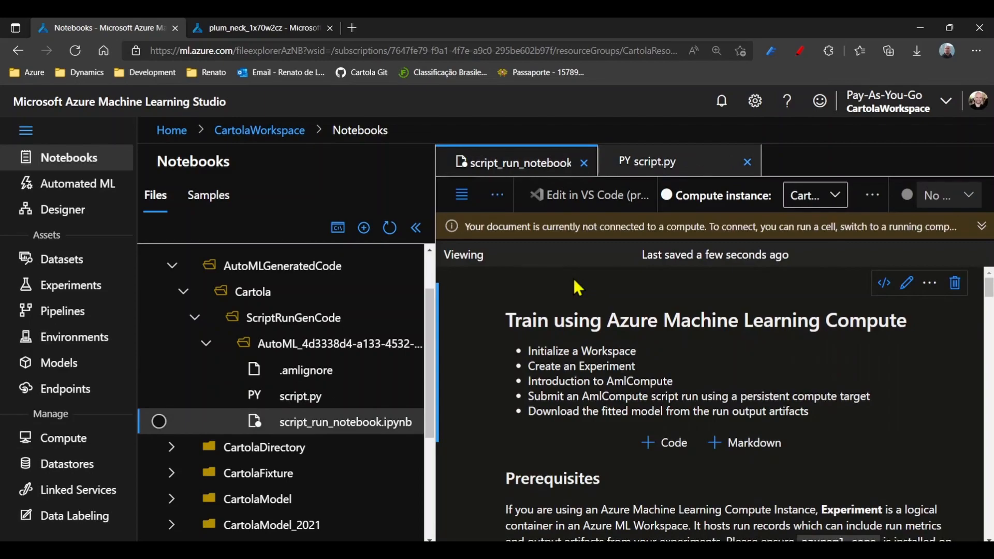
pyautogui.moveTo(624, 348)
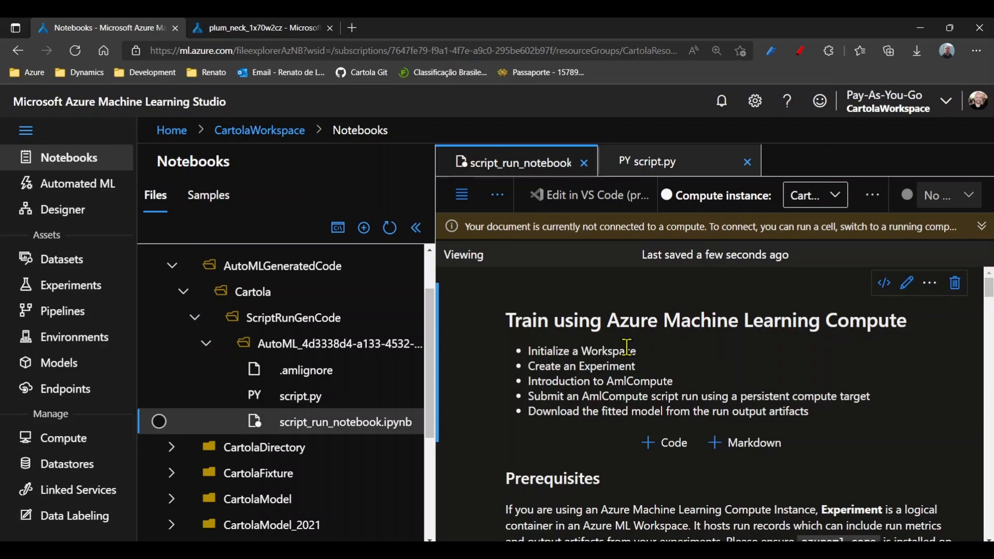
pyautogui.moveTo(668, 315)
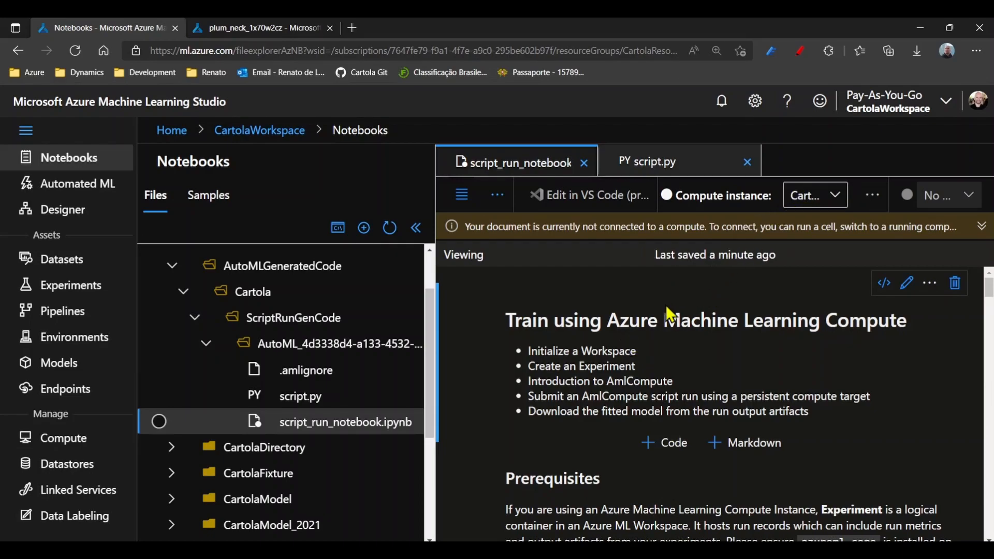
pyautogui.moveTo(760, 206)
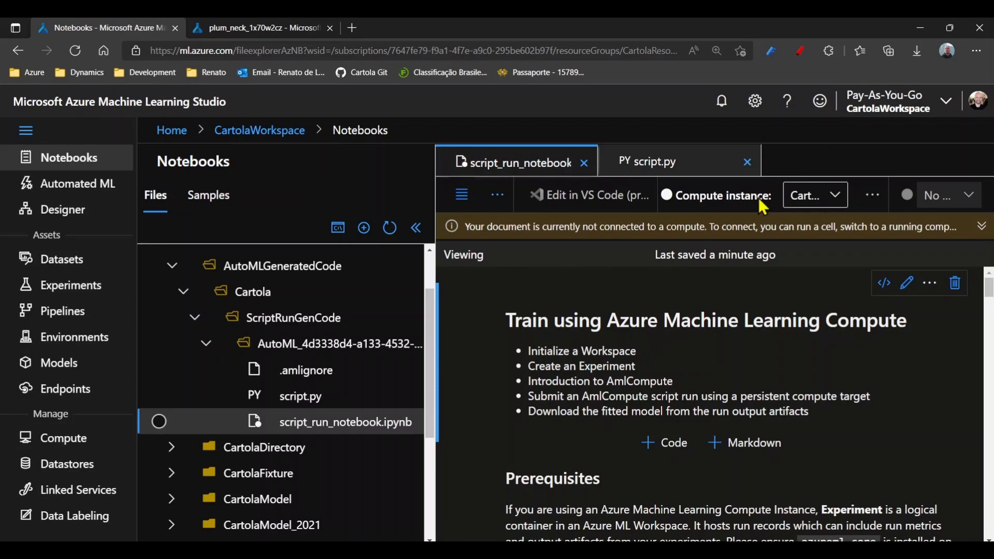
# - Close script.py so only the unconnected script_run_notebook.ipynb stays open
pyautogui.click(747, 162)
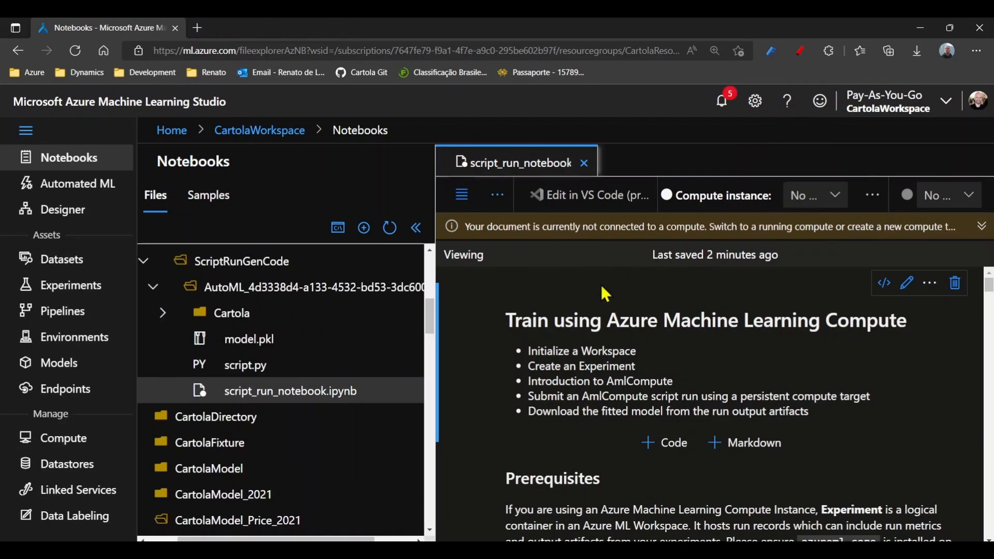
pyautogui.click(62, 438)
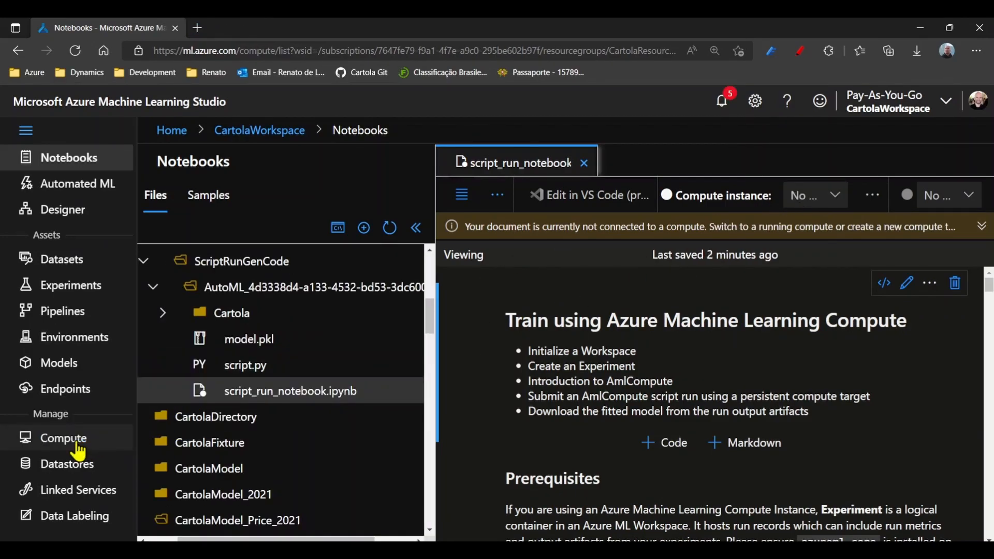
# - From the empty Compute instances list, start creating a new compute instance
pyautogui.click(63, 438)
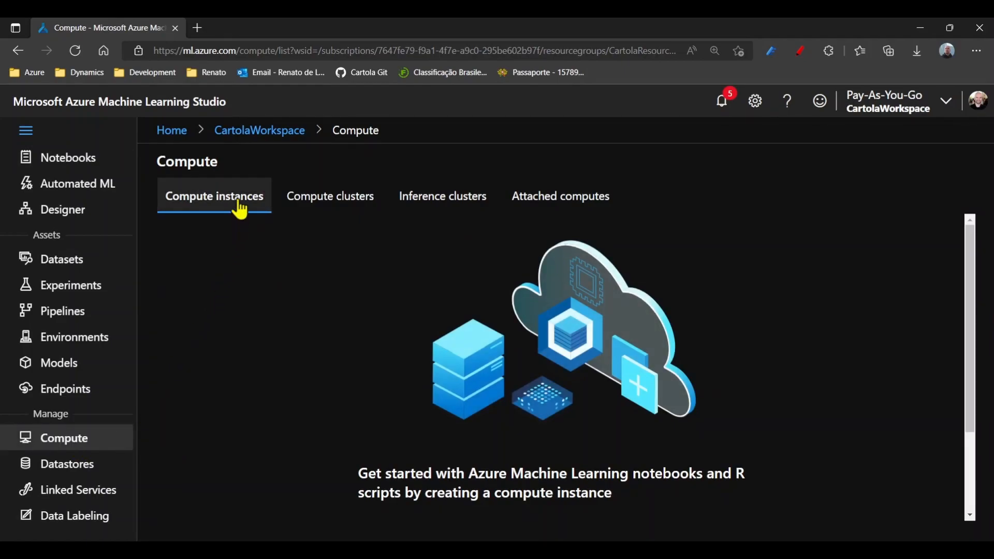
pyautogui.scroll(-3)
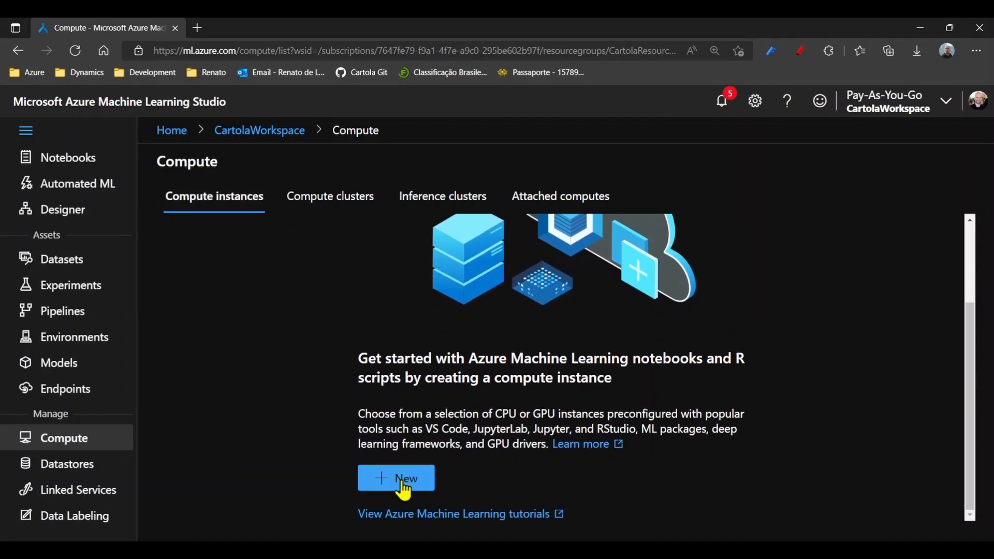
pyautogui.click(395, 478)
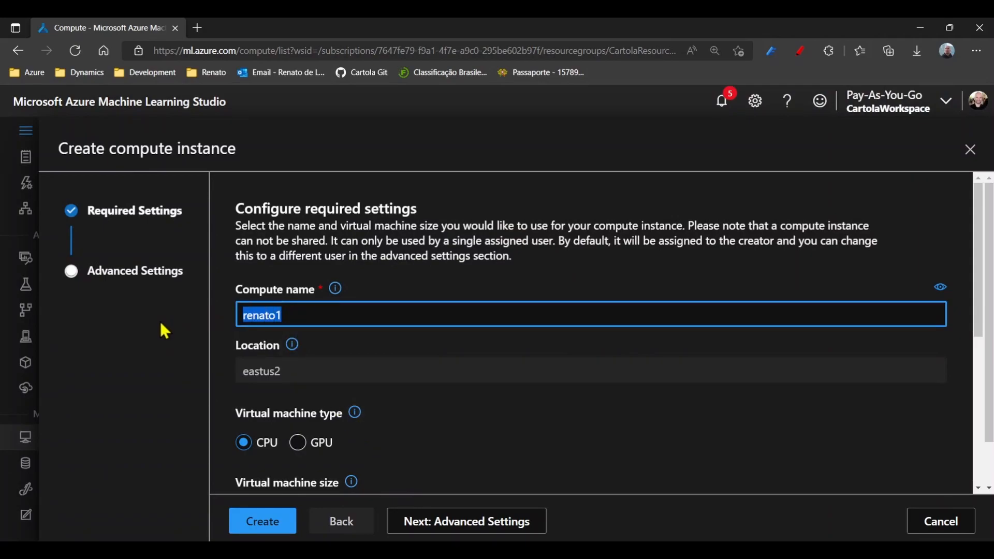
# - Create CPU compute instance 'CartolaVM' with the Standard_DS11_v2 size
pyautogui.write('CartolaVM')
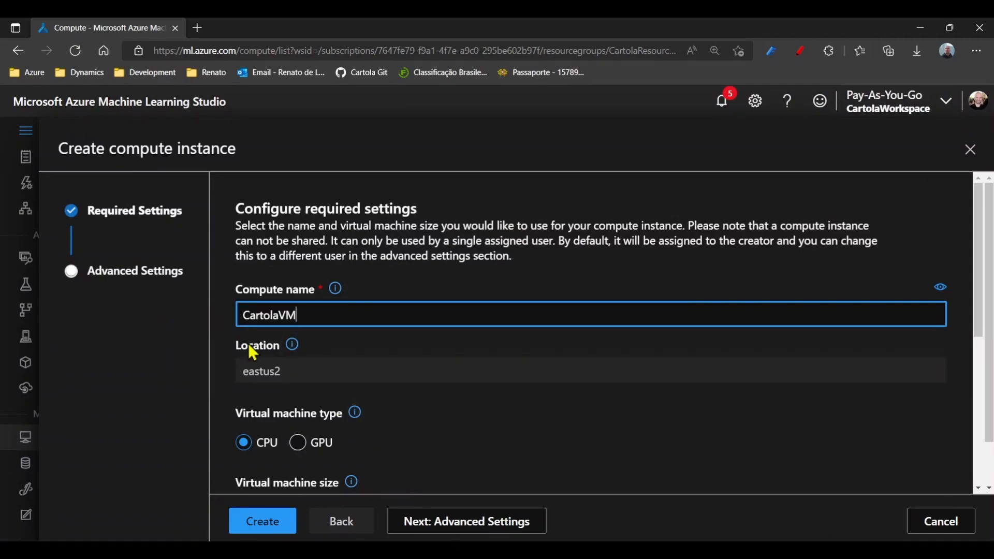
pyautogui.scroll(-3)
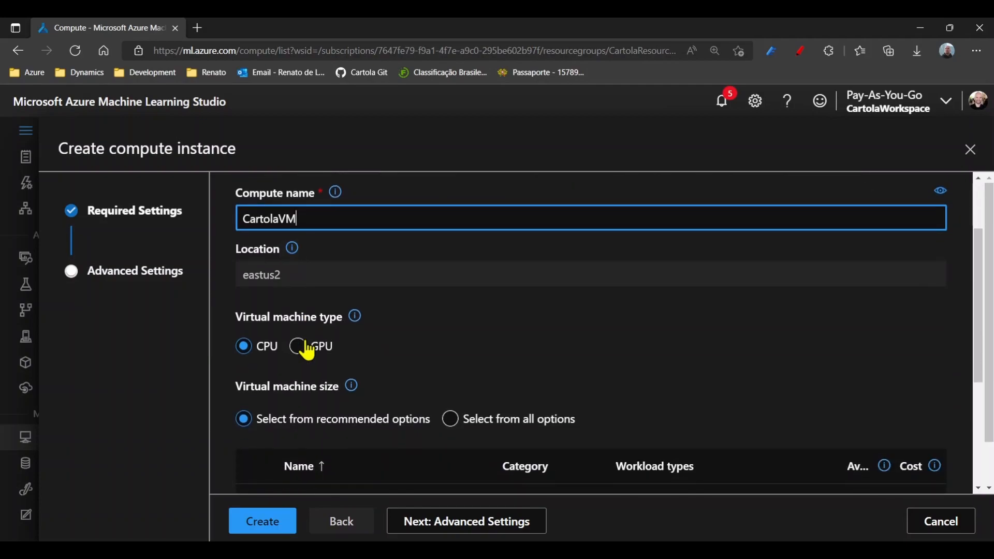
pyautogui.scroll(-3)
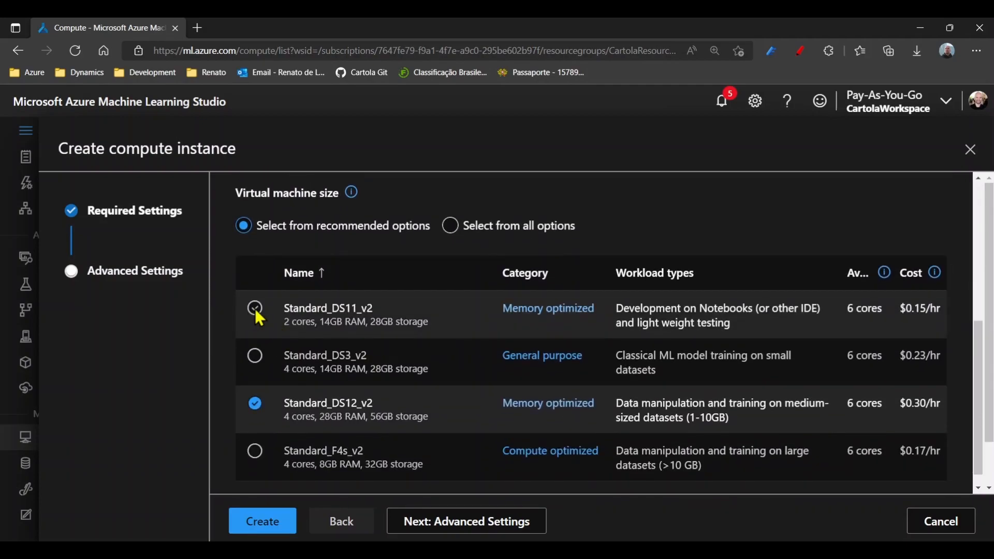
pyautogui.click(254, 307)
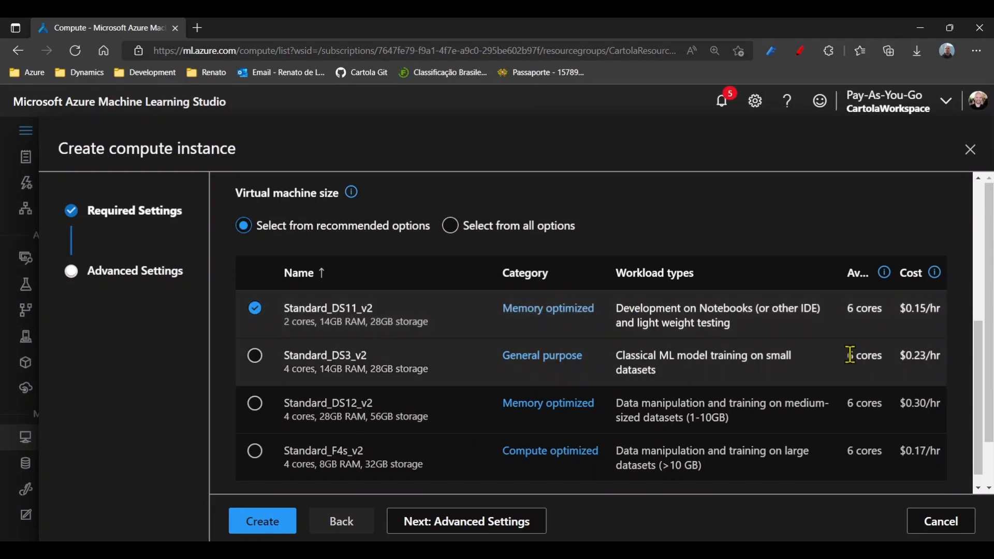
pyautogui.moveTo(596, 341)
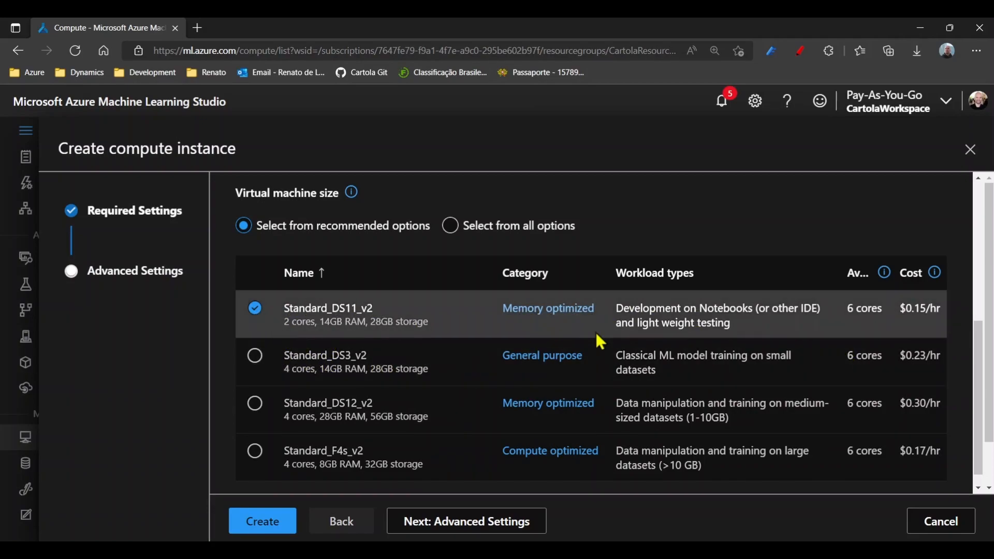
pyautogui.moveTo(830, 372)
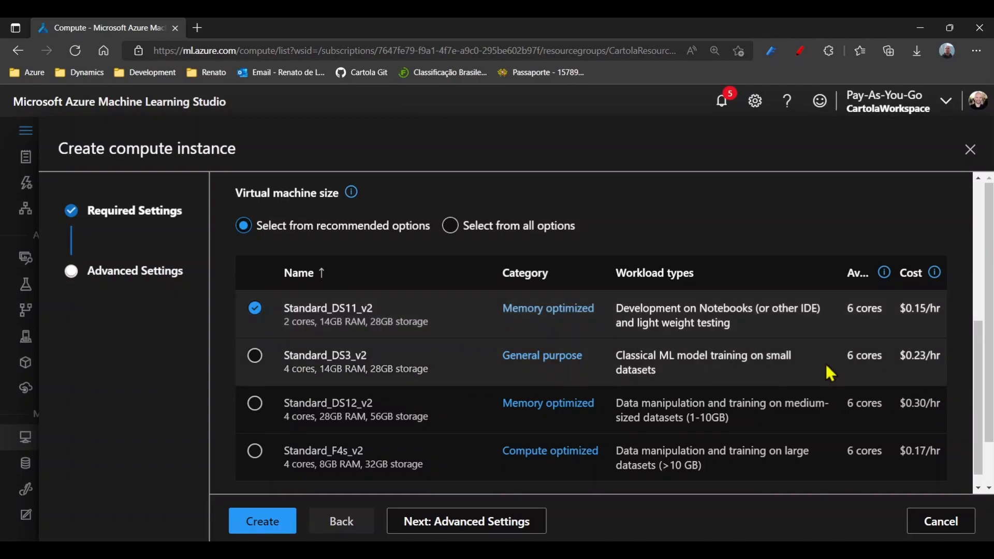
pyautogui.click(262, 520)
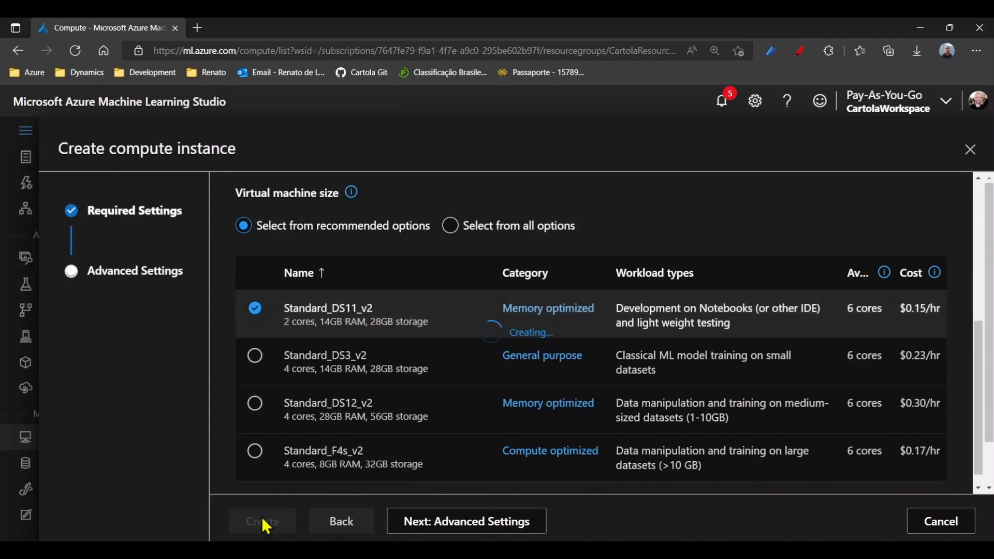
pyautogui.click(262, 522)
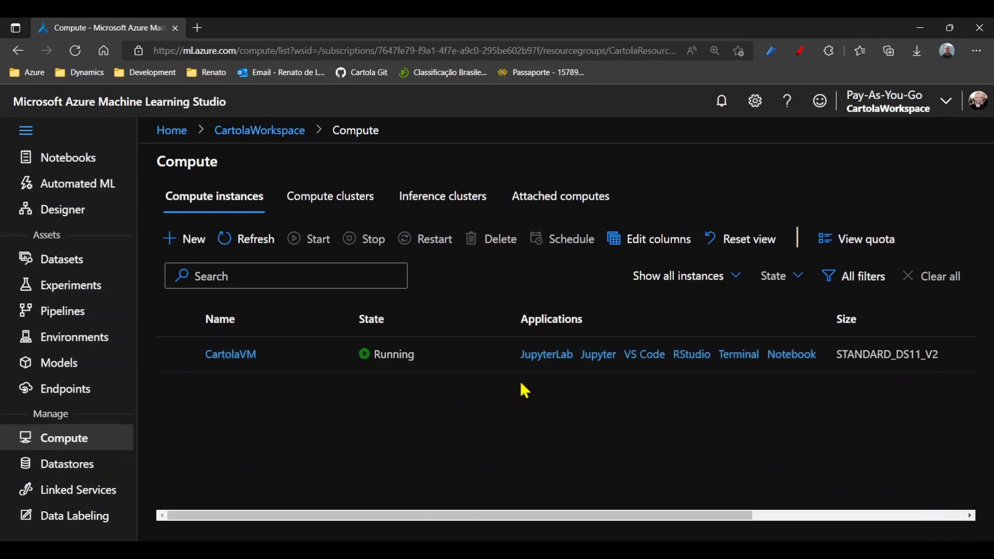
pyautogui.moveTo(640, 382)
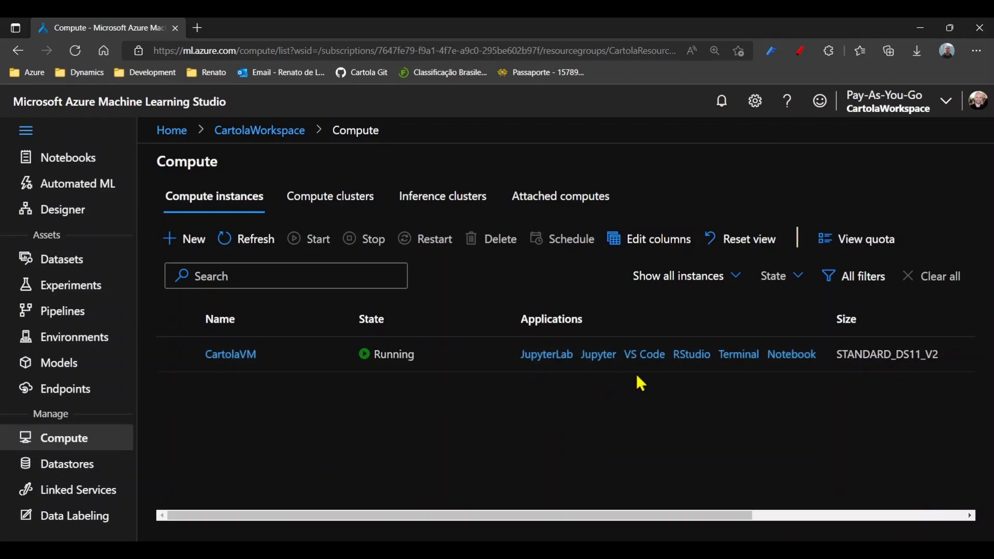
pyautogui.moveTo(817, 373)
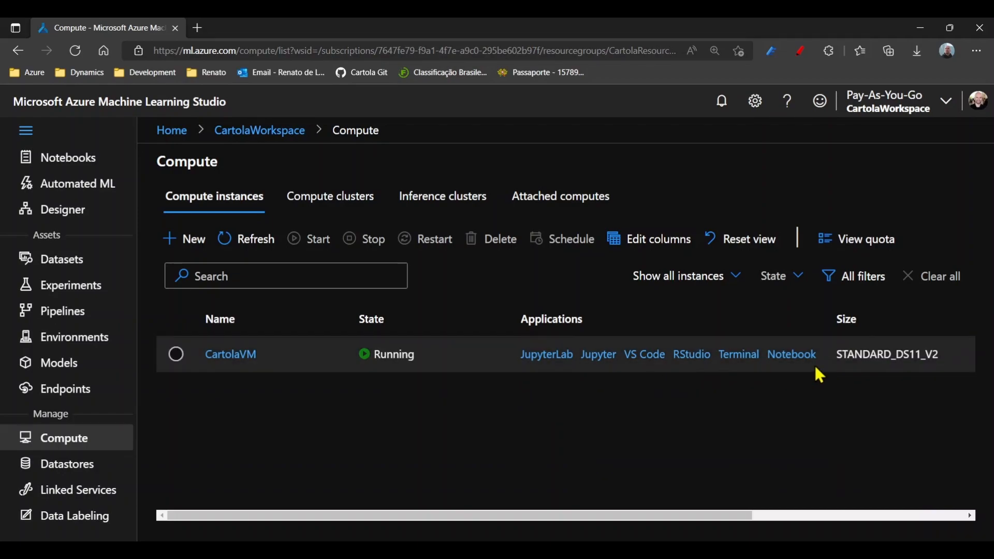
pyautogui.moveTo(618, 394)
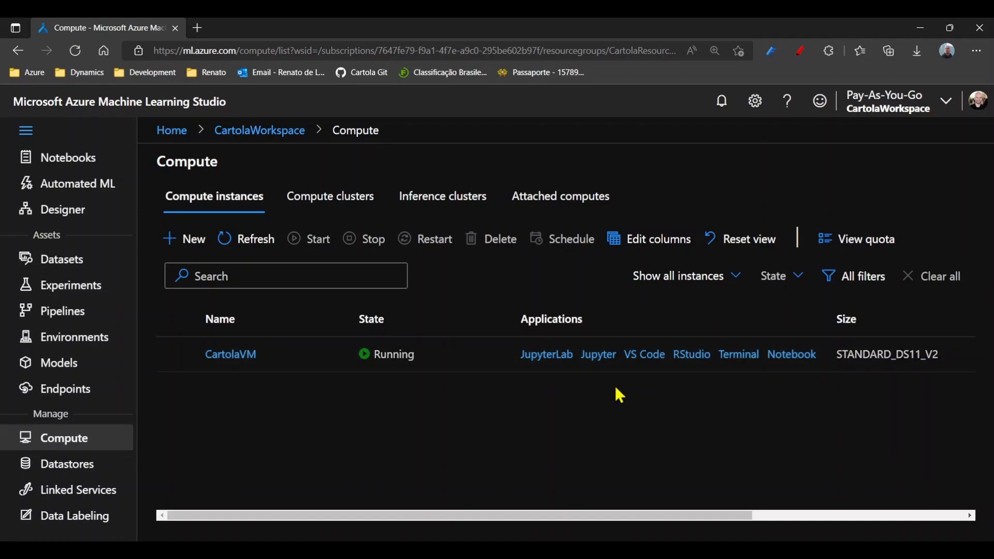
pyautogui.moveTo(377, 367)
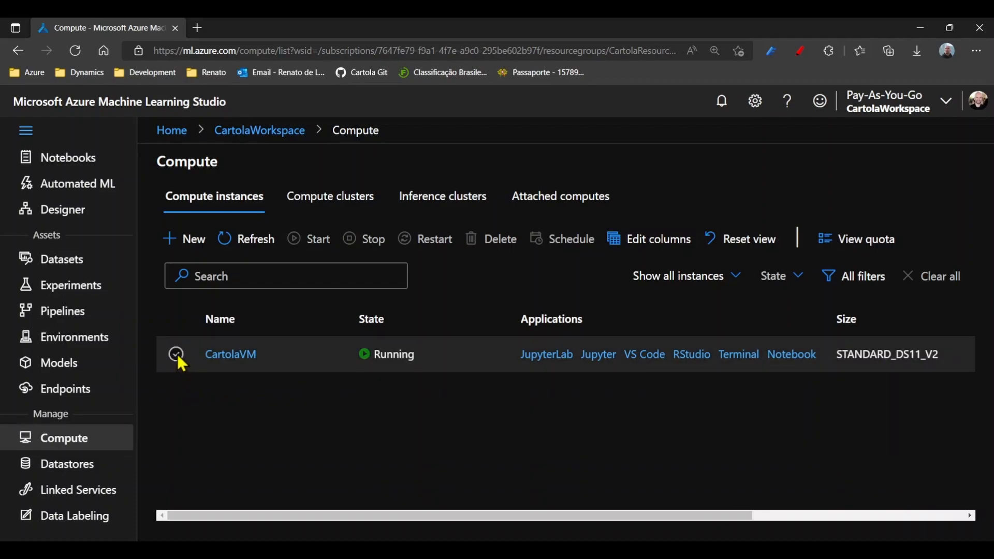
# - Tick the CartolaVM row and stop that compute instance
pyautogui.click(176, 353)
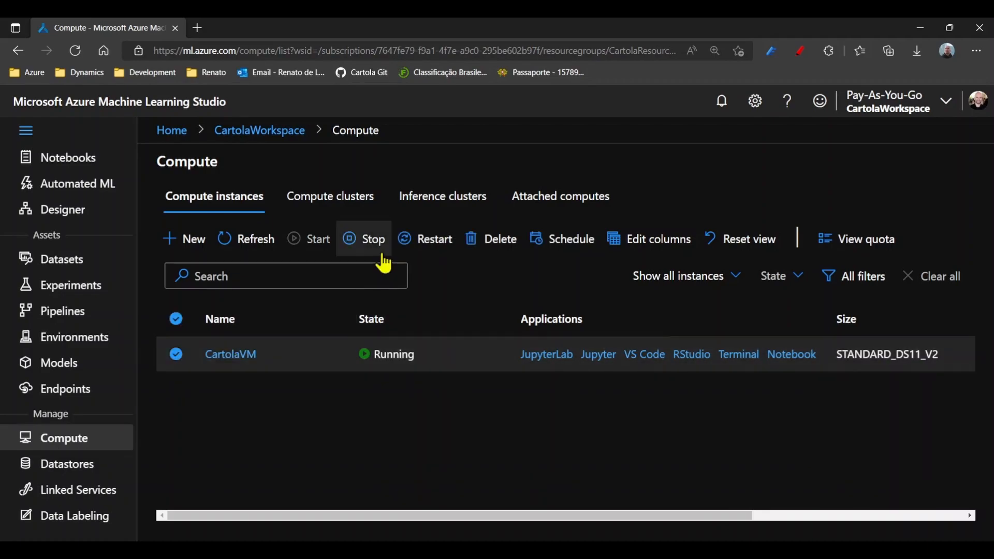
pyautogui.moveTo(373, 239)
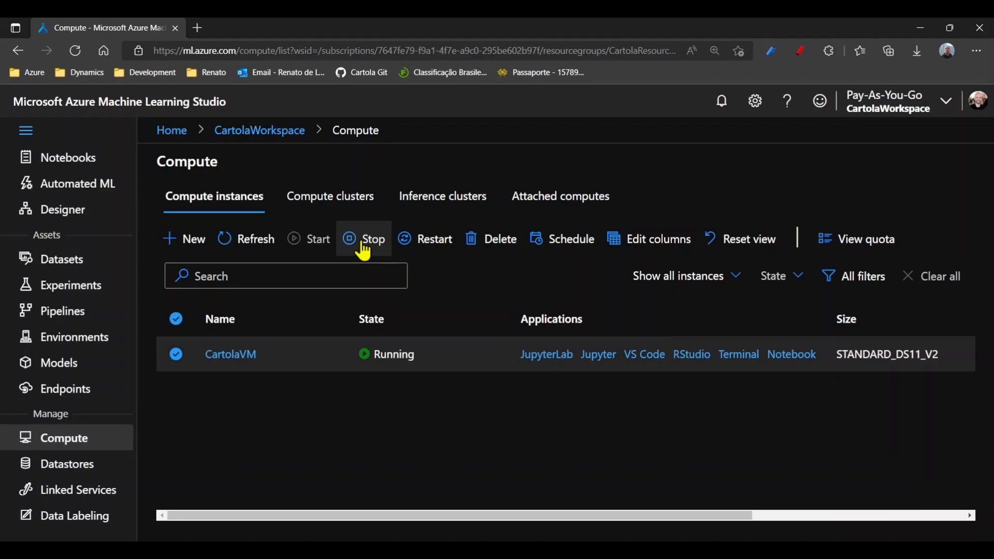
pyautogui.click(372, 239)
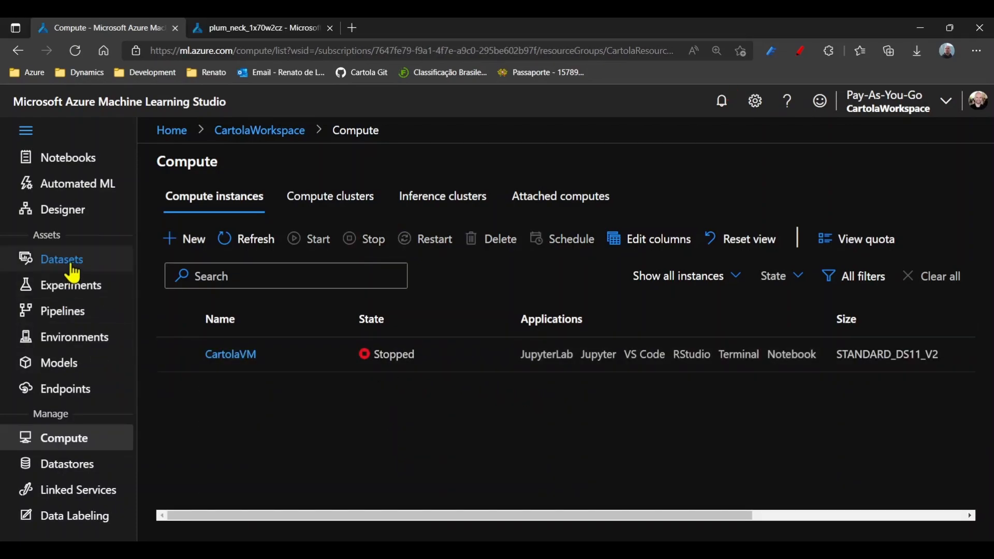
pyautogui.moveTo(71, 285)
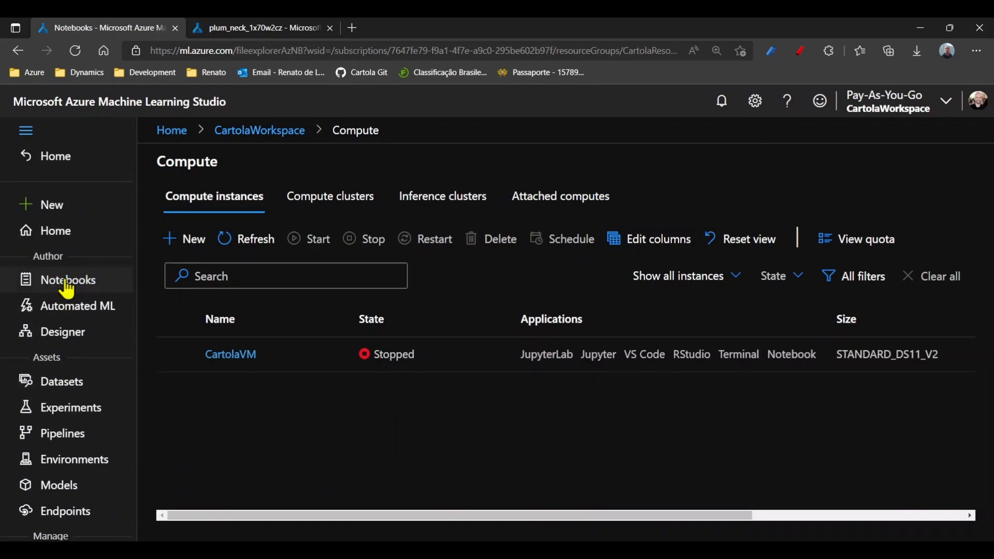
# - Attach script_run_notebook to the CartolaVM compute instance and start CartolaVM
pyautogui.click(67, 279)
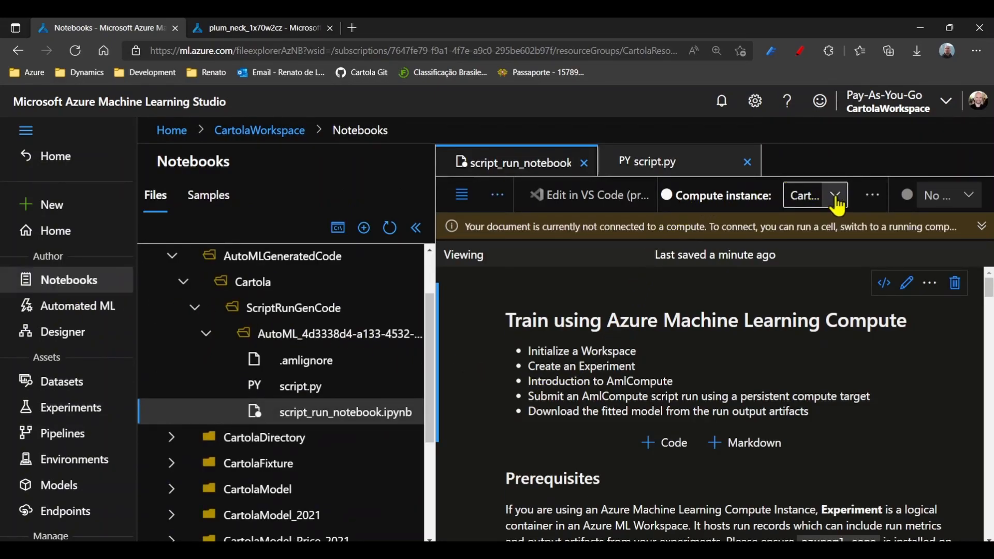
pyautogui.click(835, 194)
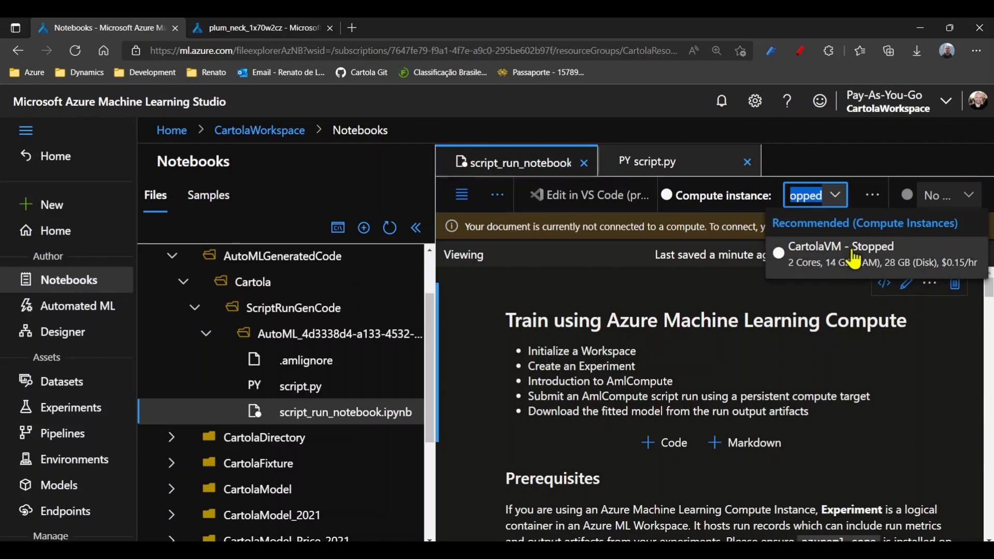
pyautogui.click(843, 254)
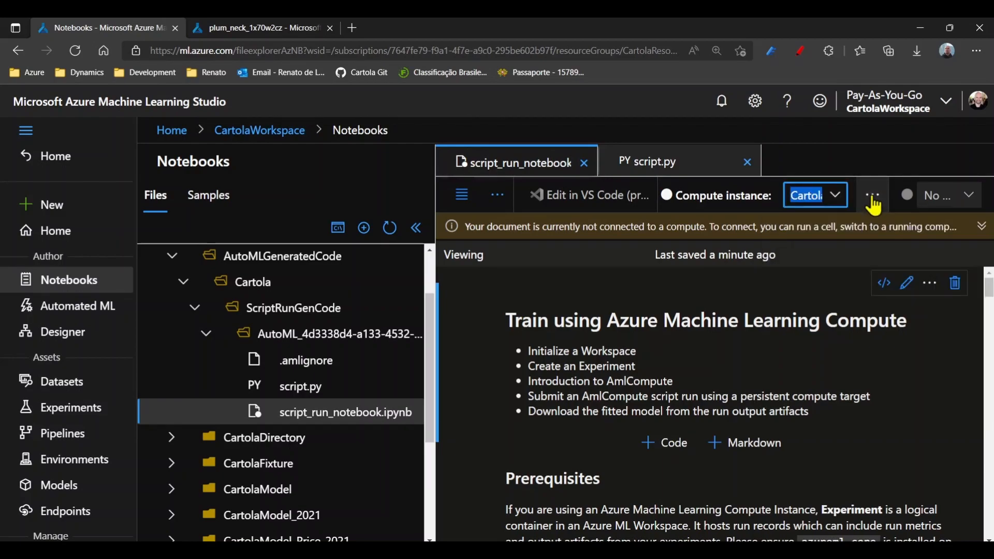
pyautogui.click(872, 195)
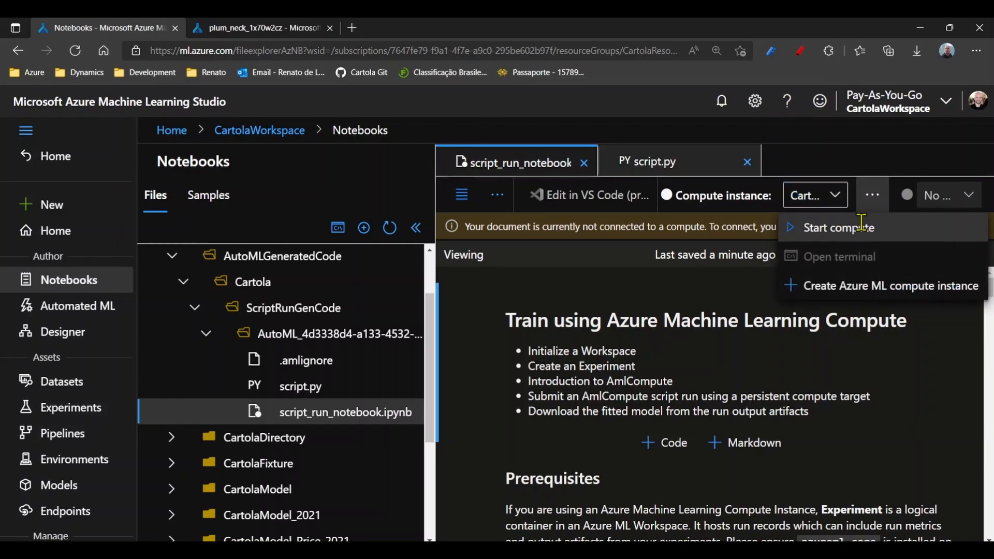
pyautogui.click(838, 227)
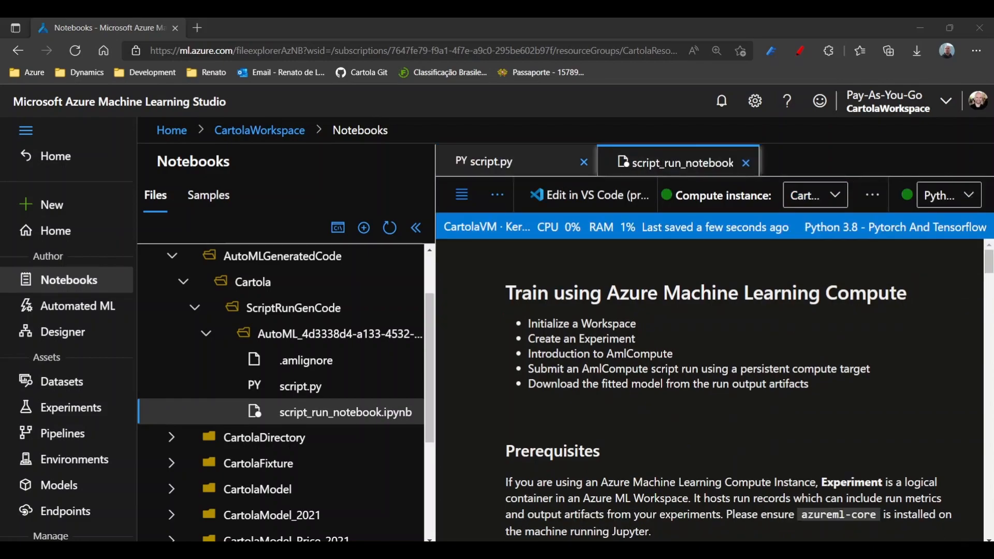
# - Restart the notebook's Python 3.8 PyTorch/TensorFlow kernel on CartolaVM and confirm the restart
pyautogui.click(949, 195)
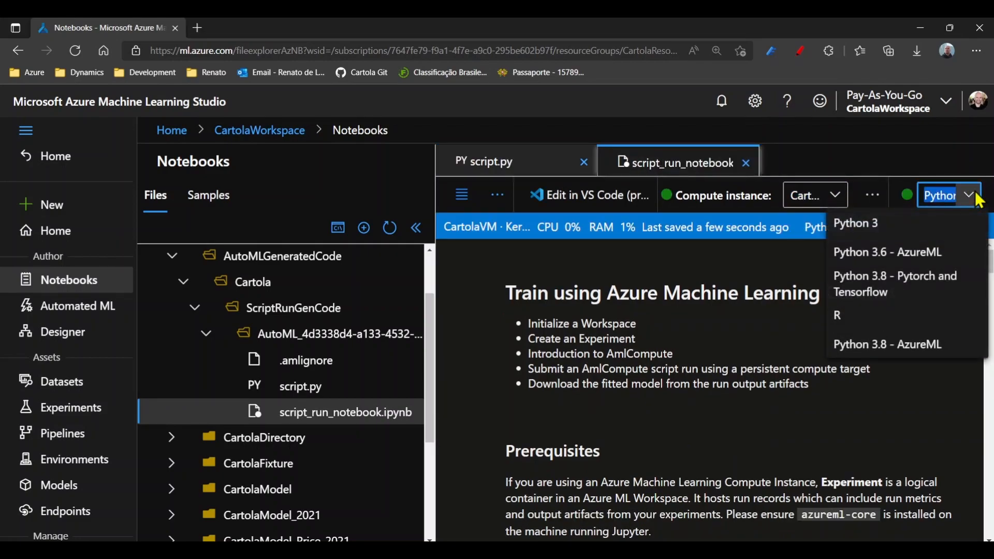
pyautogui.moveTo(875, 283)
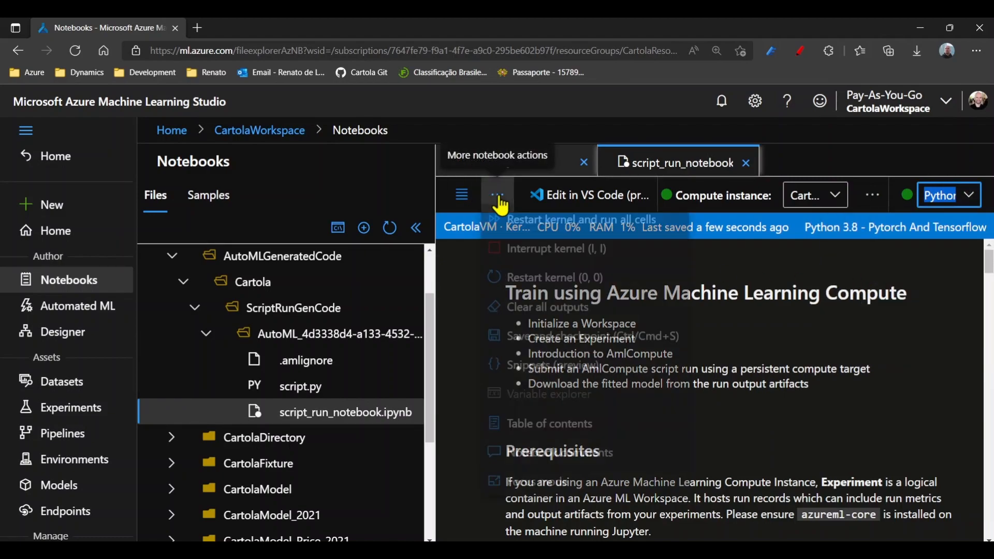
pyautogui.click(496, 194)
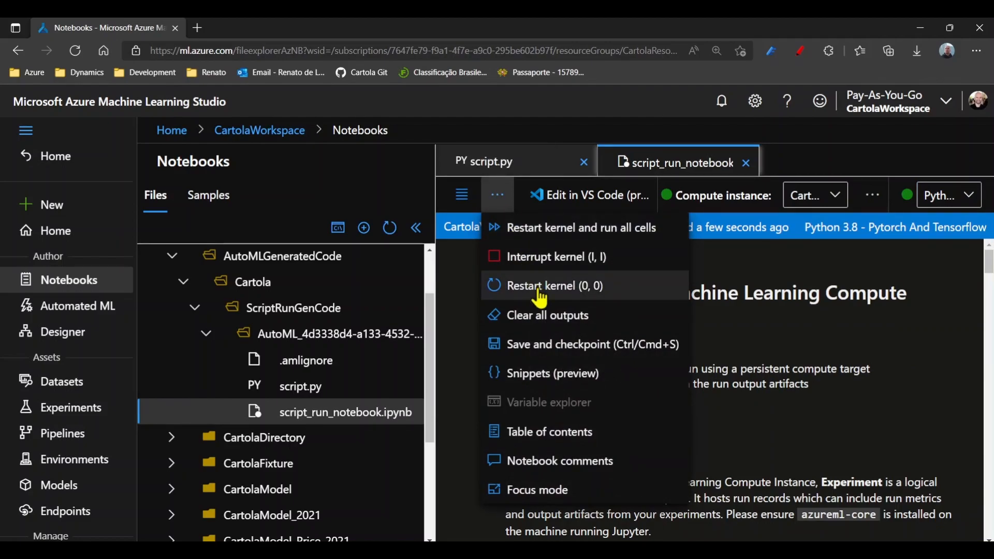
pyautogui.click(553, 285)
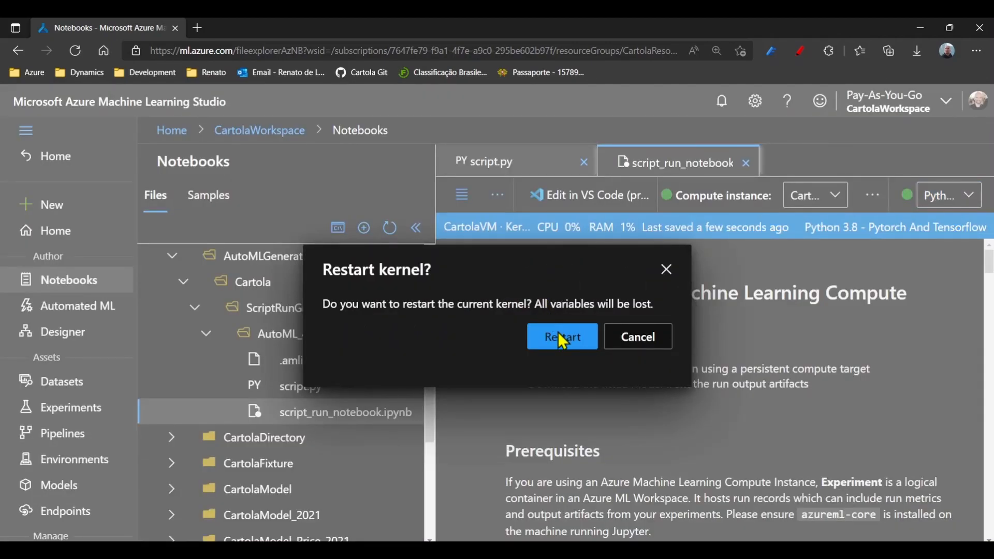
pyautogui.click(562, 337)
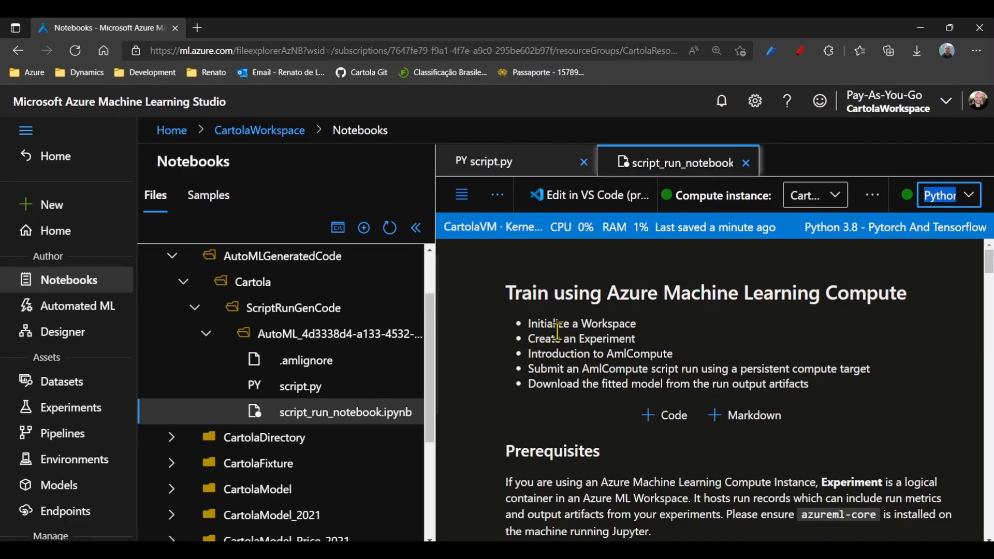
# - Run the SDK version check and connect the notebook to CartolaWorkspace
pyautogui.scroll(-3)
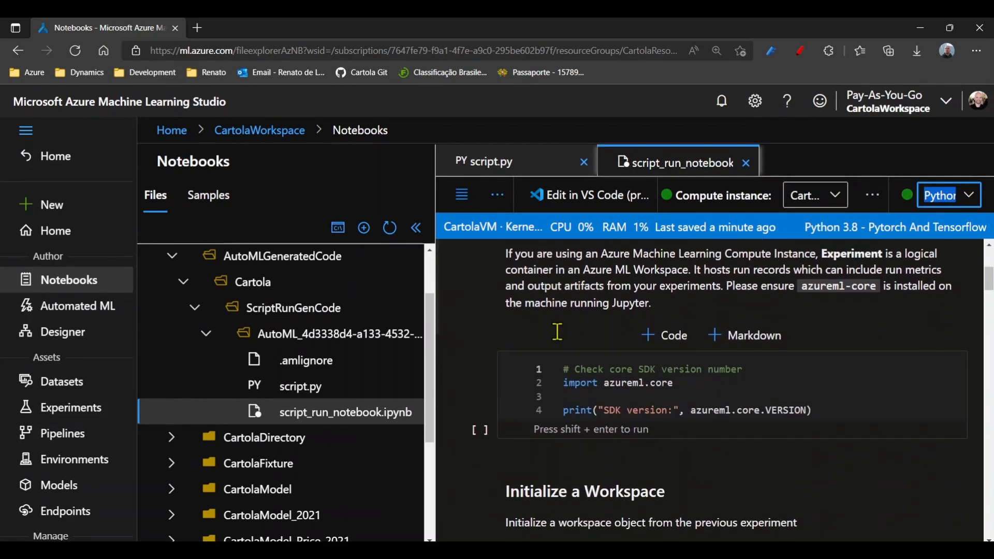
pyautogui.moveTo(455, 361)
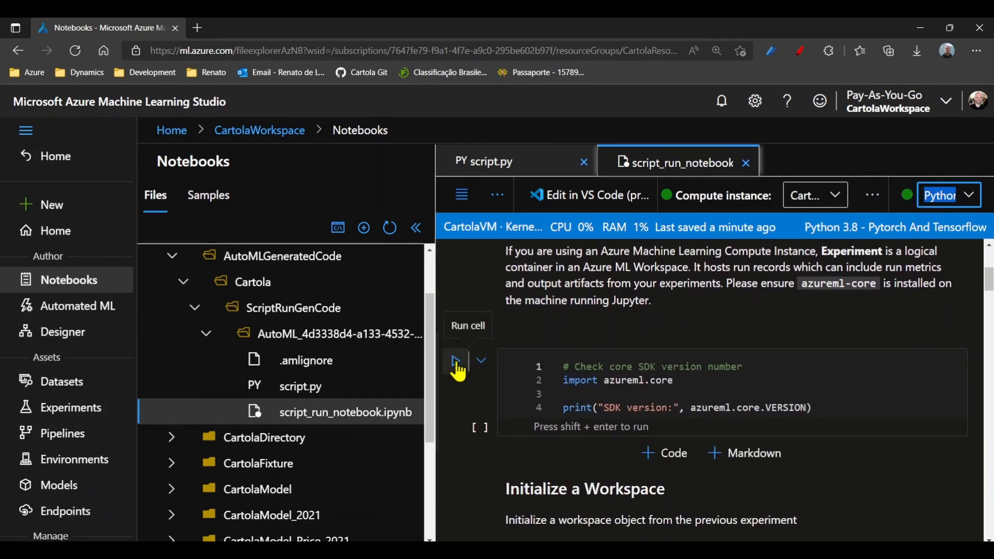
pyautogui.click(455, 361)
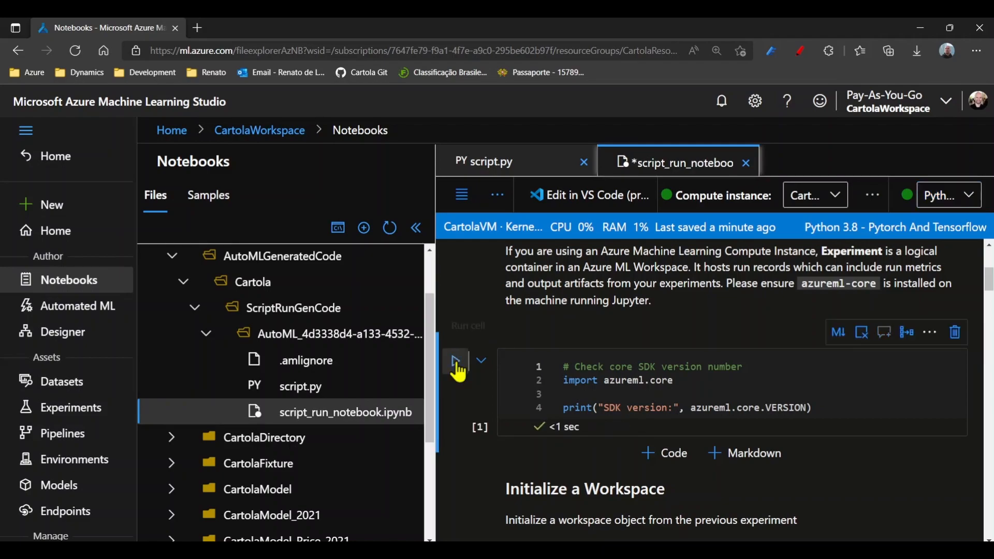
pyautogui.click(455, 360)
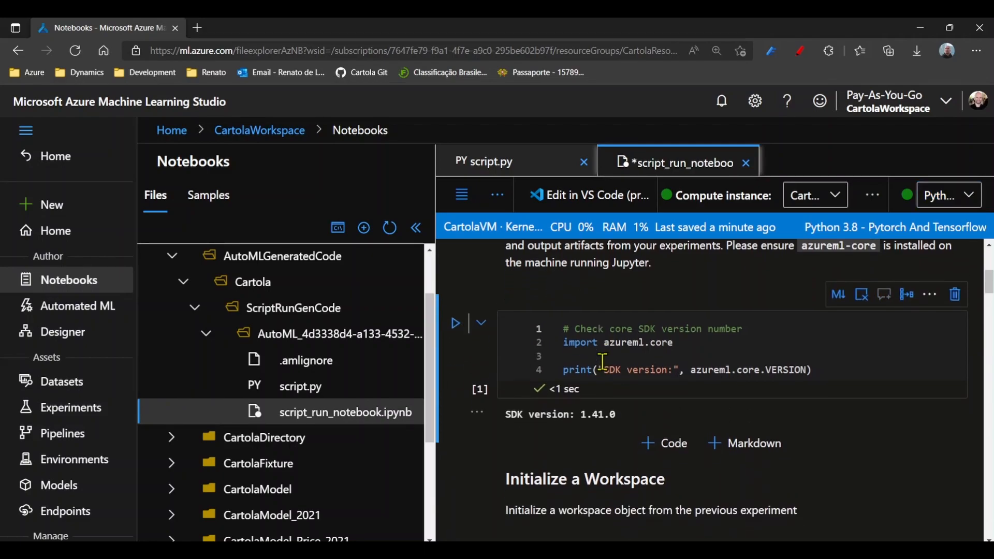
pyautogui.scroll(-3)
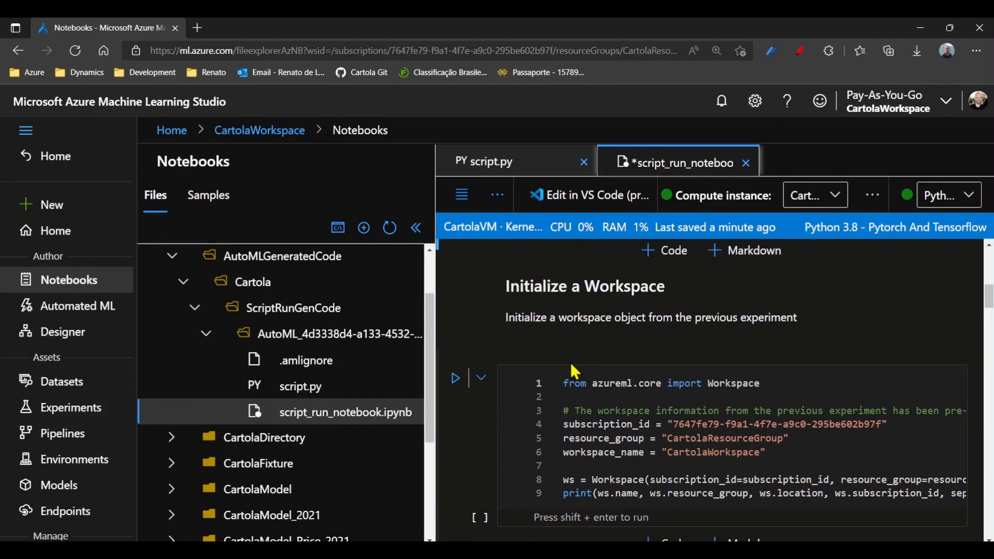
pyautogui.click(455, 378)
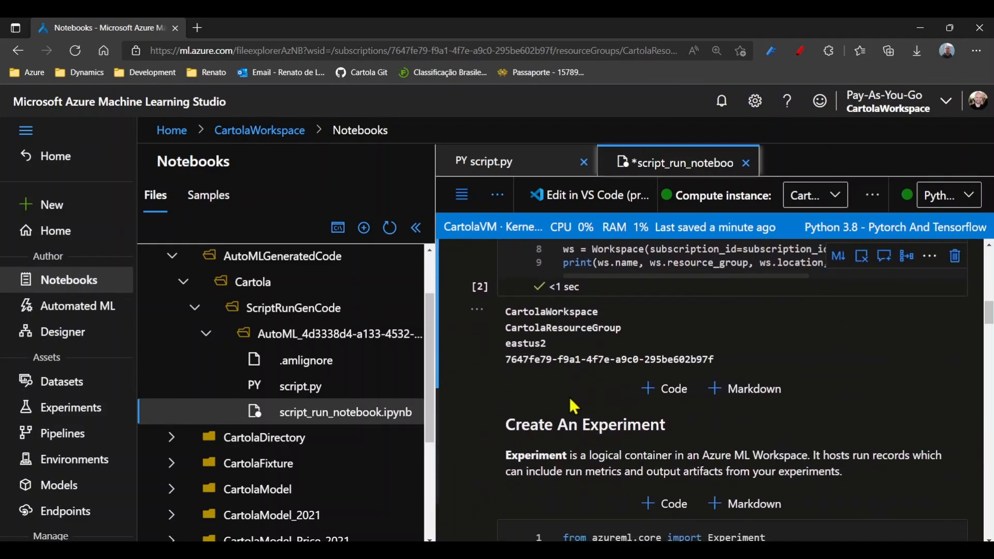
# - Create the Cartola experiment, copy script.py into the project folder, and define the Docker environment
pyautogui.scroll(-3)
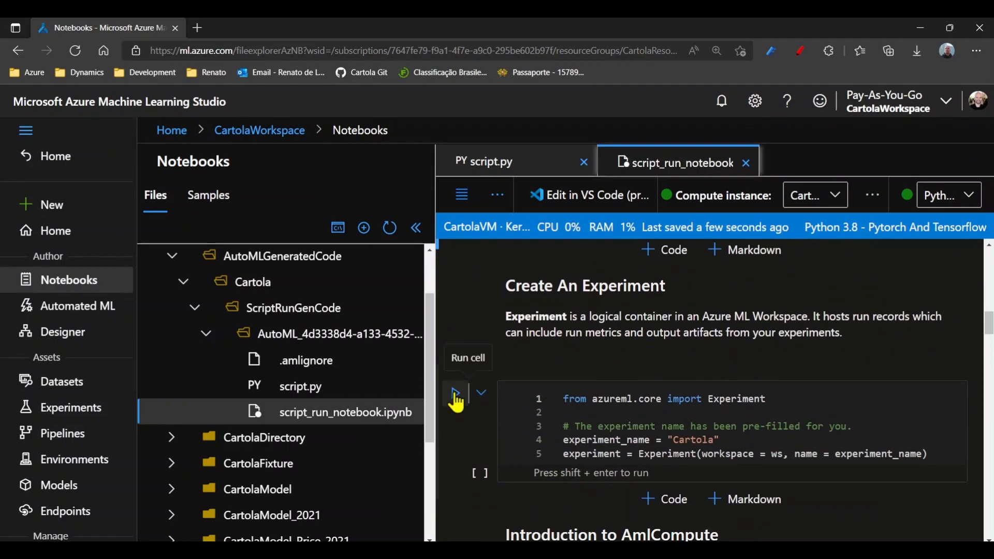
pyautogui.click(455, 393)
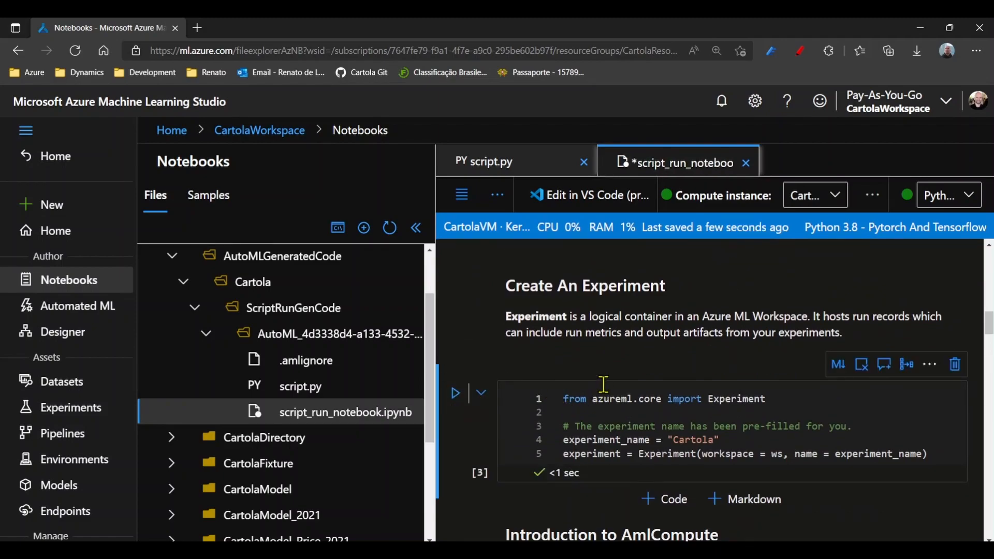
pyautogui.scroll(-3)
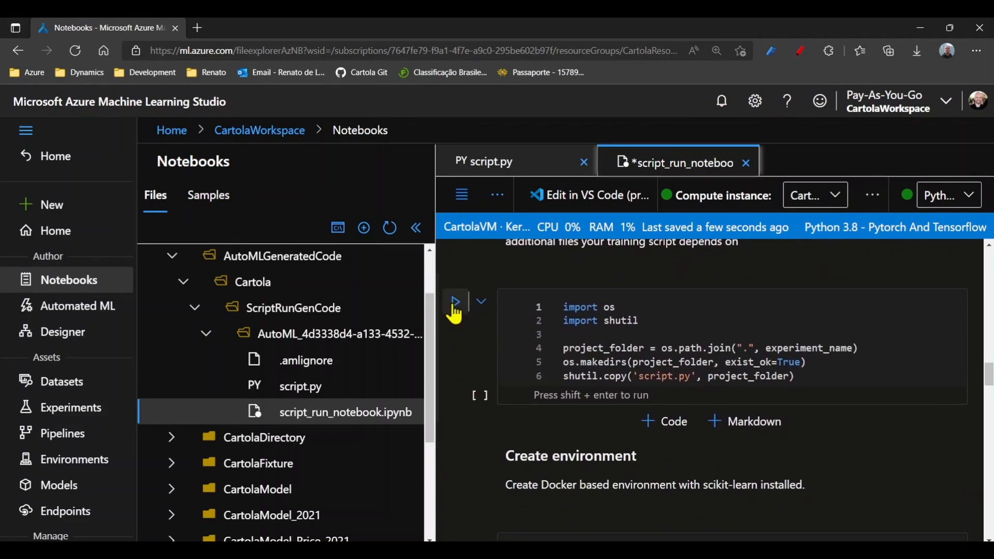
pyautogui.click(454, 301)
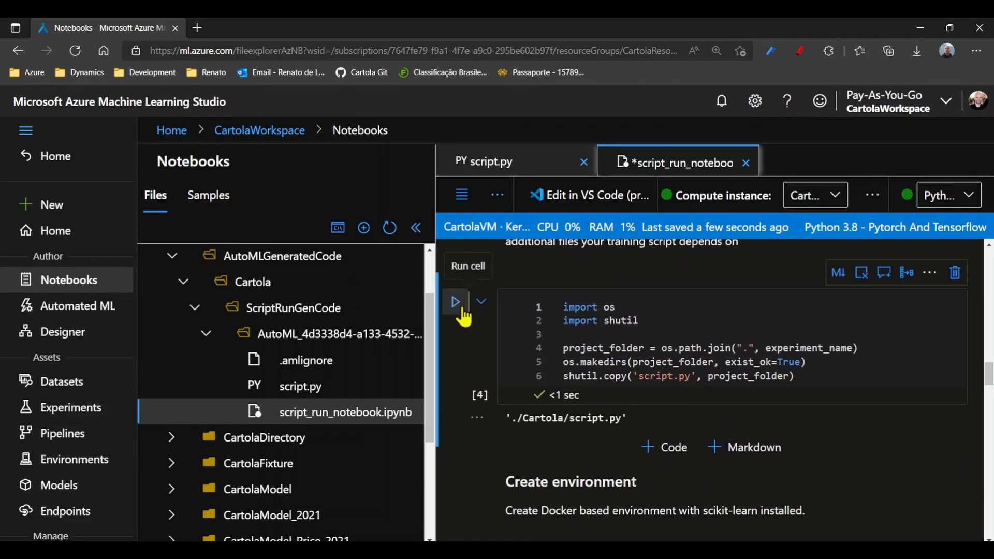
pyautogui.scroll(-3)
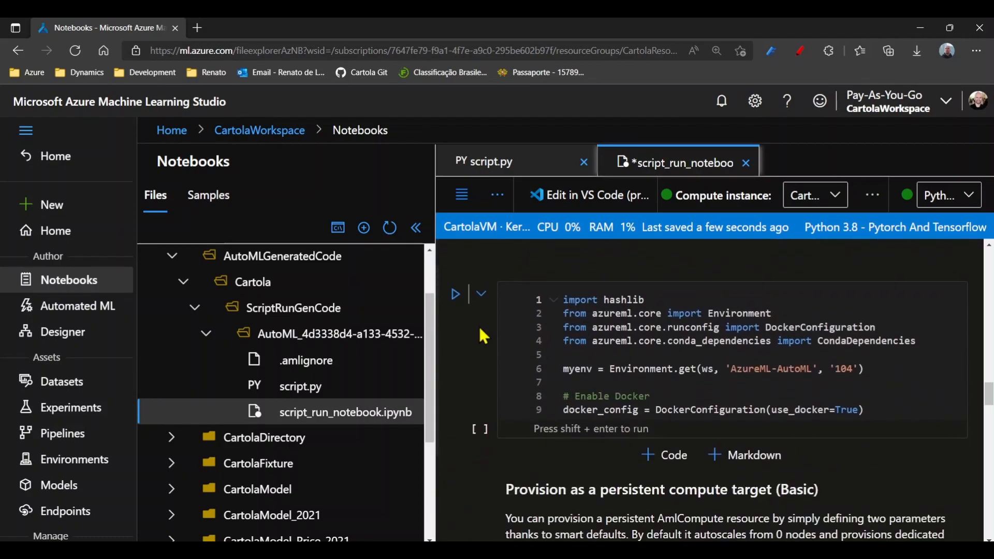
pyautogui.click(454, 293)
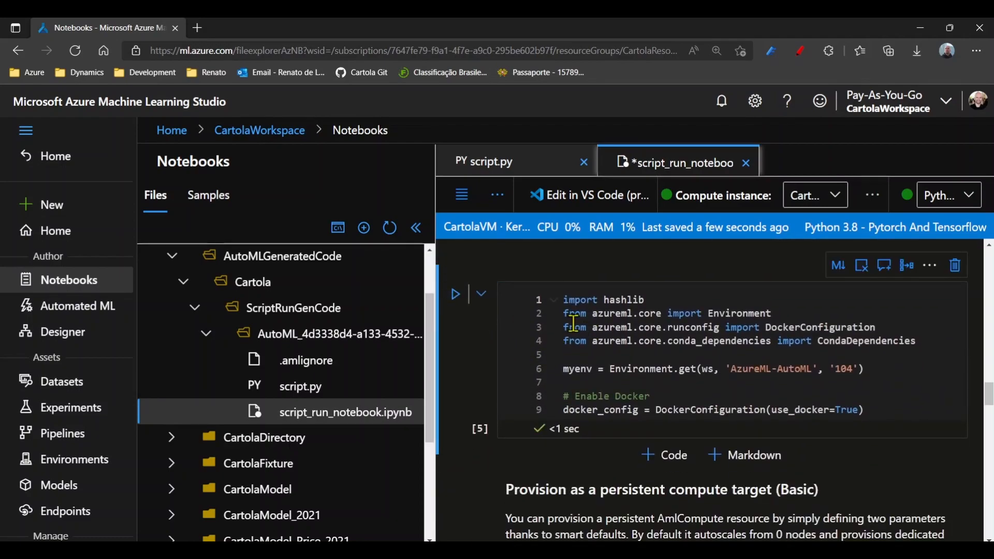
pyautogui.scroll(-3)
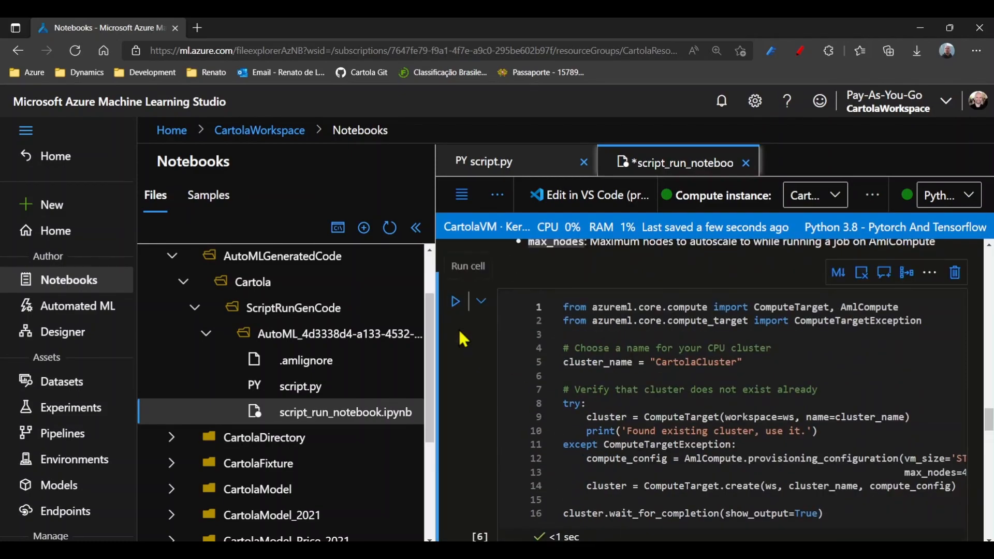
pyautogui.scroll(-3)
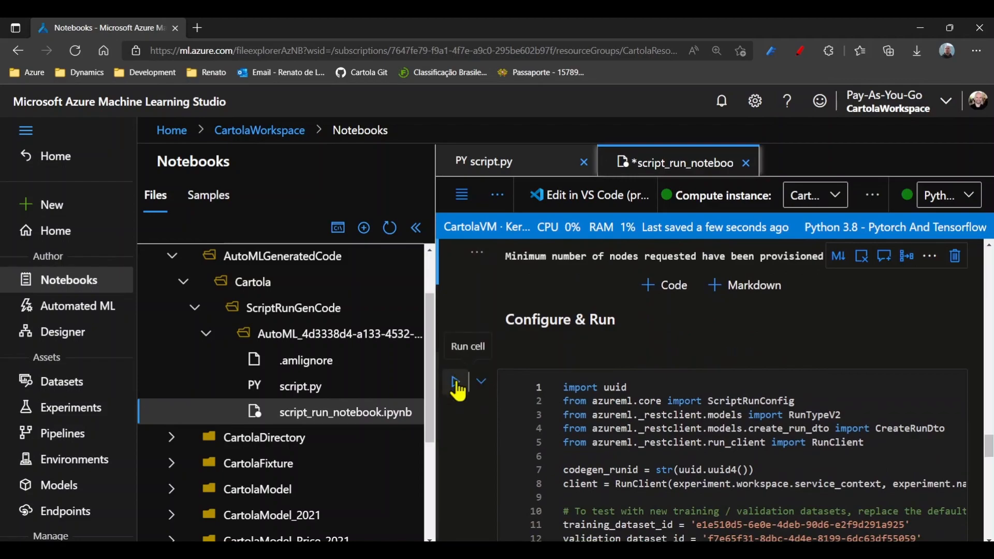
# - Submit the ScriptRunConfig from the Configure & Run cell to the Cartola experiment
pyautogui.scroll(-3)
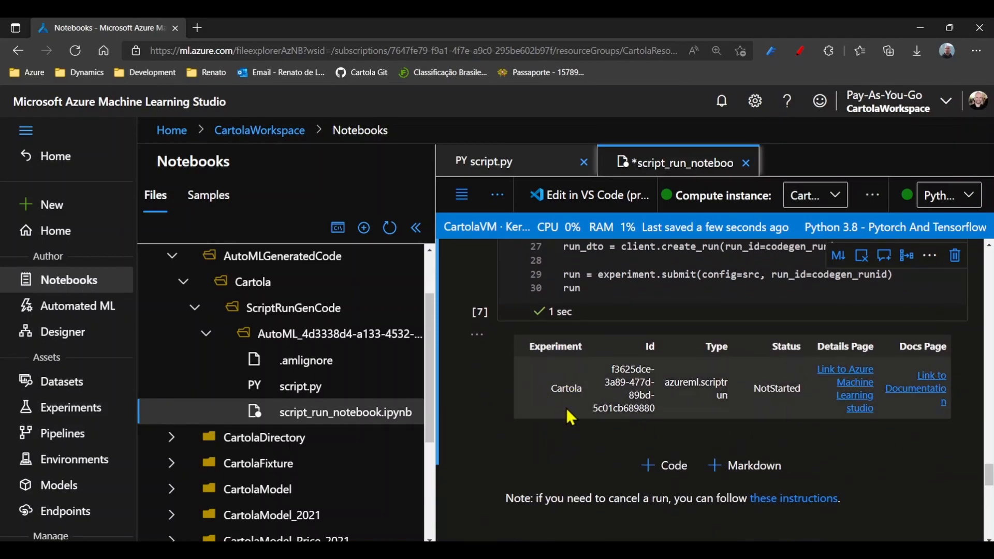
pyautogui.moveTo(645, 388)
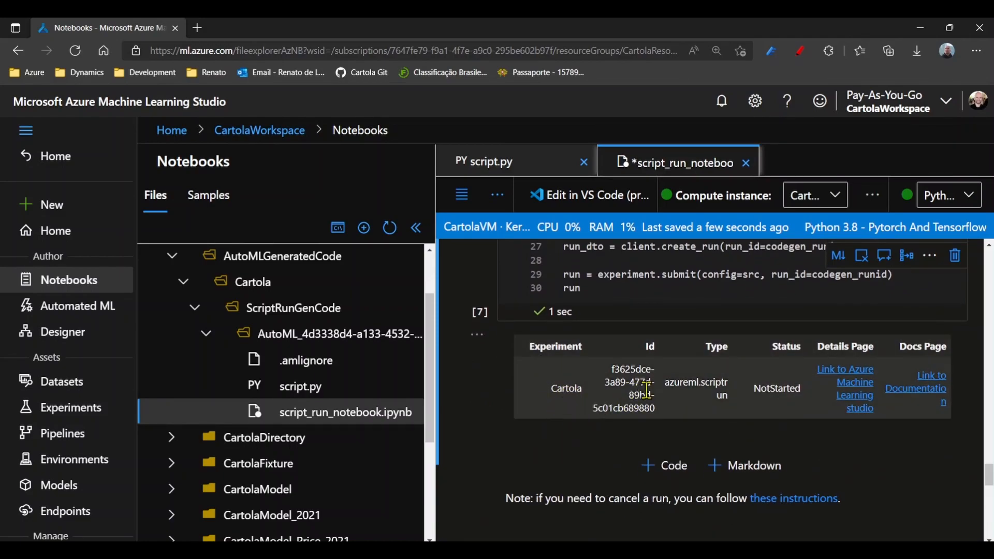
pyautogui.moveTo(528, 442)
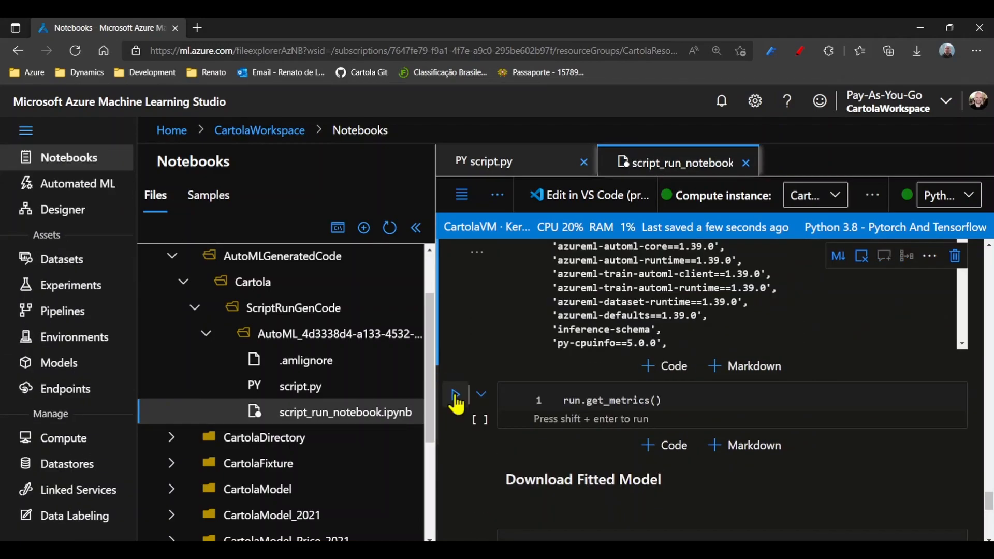
# - Retrieve the submitted run's metrics, showing r2_score 0.9144
pyautogui.click(455, 394)
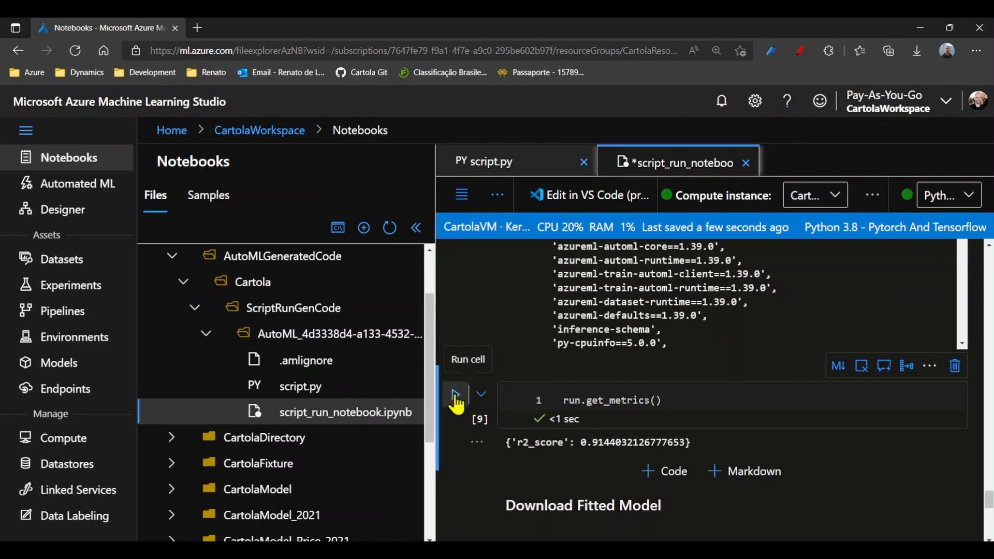
pyautogui.scroll(-3)
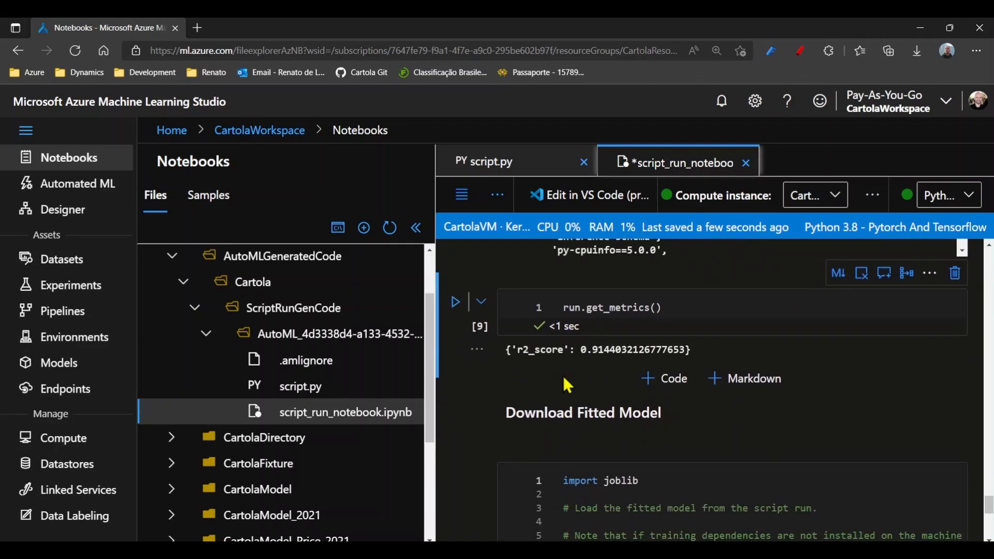
pyautogui.scroll(-3)
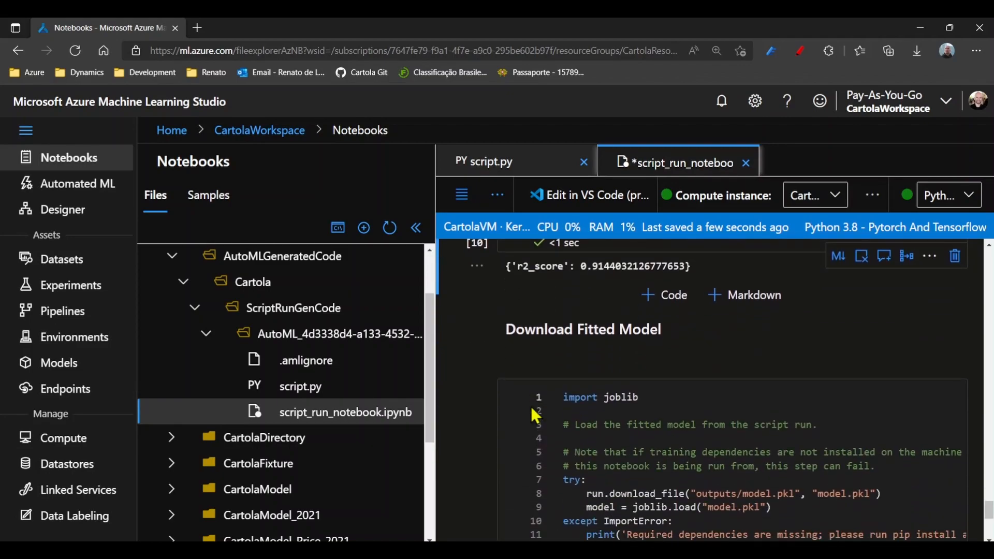
pyautogui.scroll(-3)
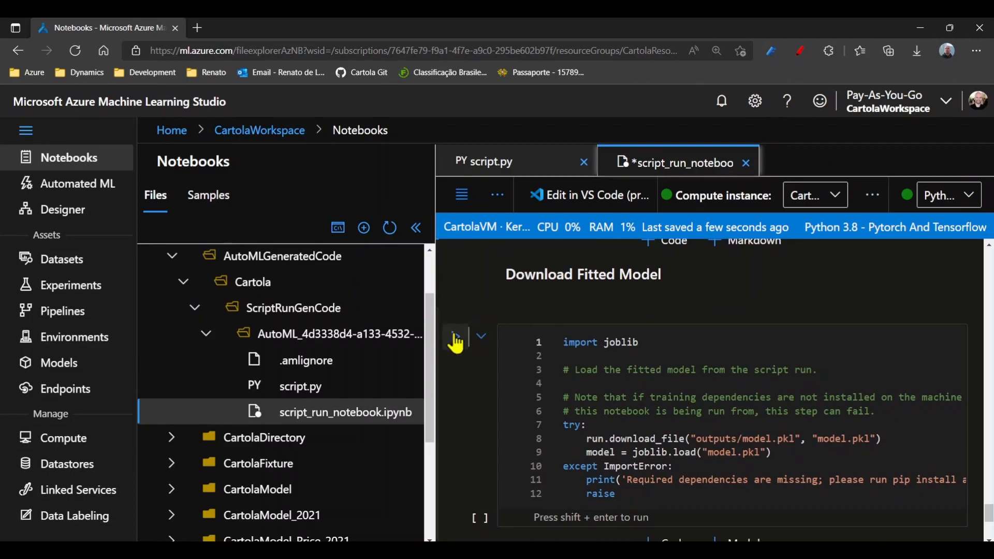
# - Download and load the fitted model from the Download Fitted Model cell
pyautogui.click(455, 336)
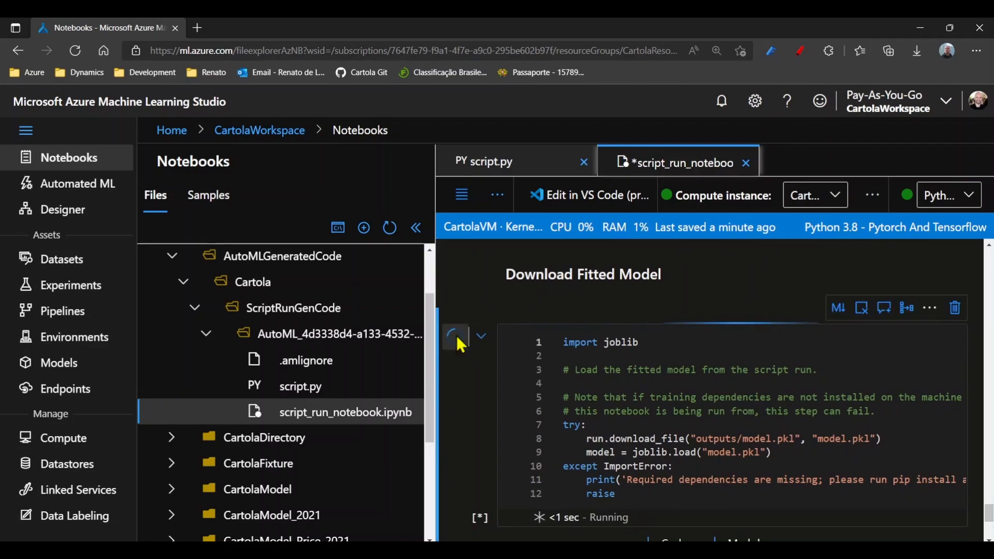
pyautogui.click(455, 335)
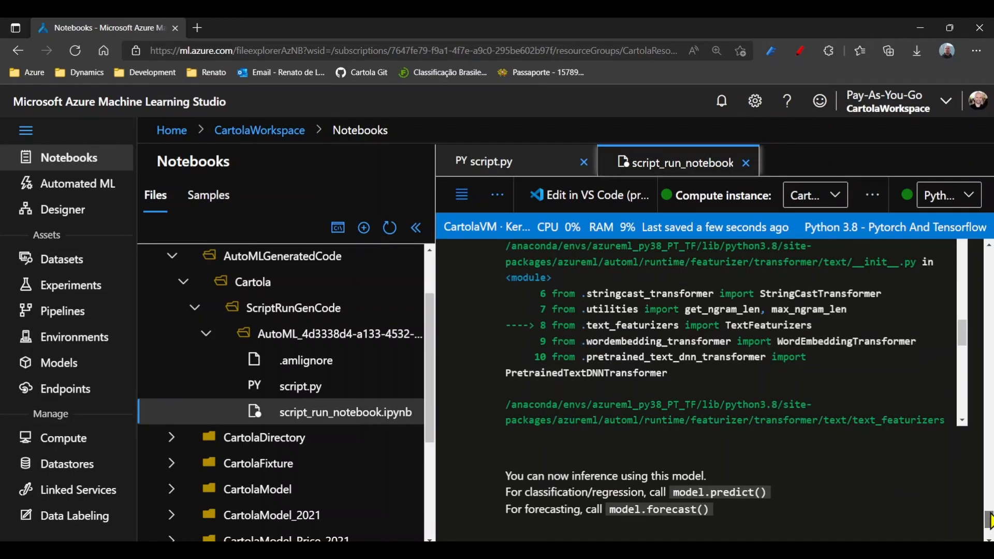
pyautogui.scroll(3)
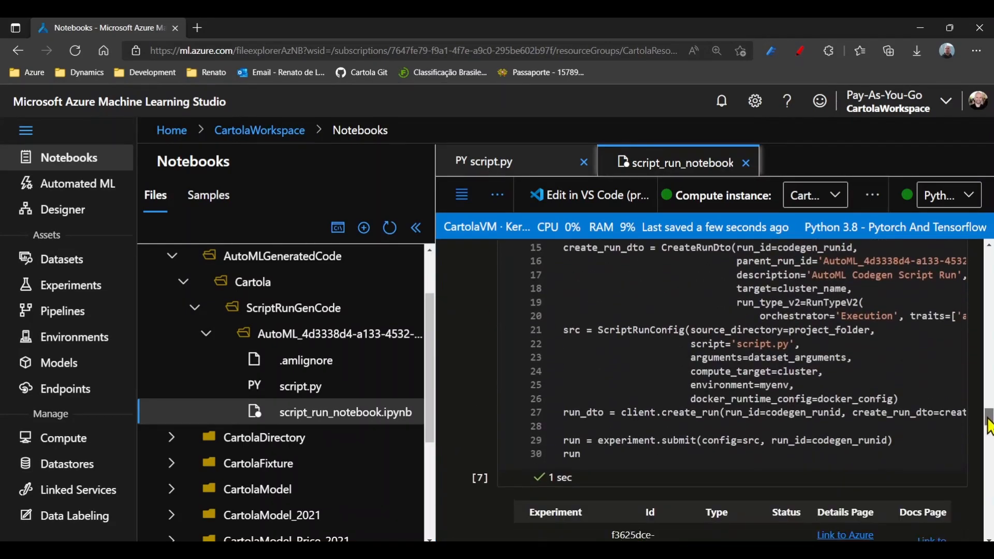
pyautogui.click(845, 535)
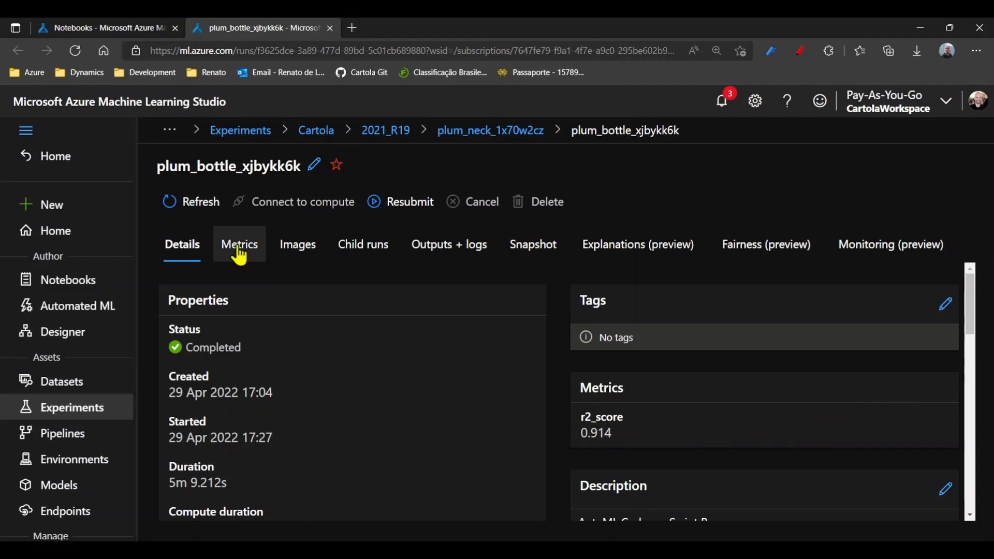
# - Open run plum_bottle_xjbykk6k's Metrics tab to chart r2_score at 0.914
pyautogui.click(239, 244)
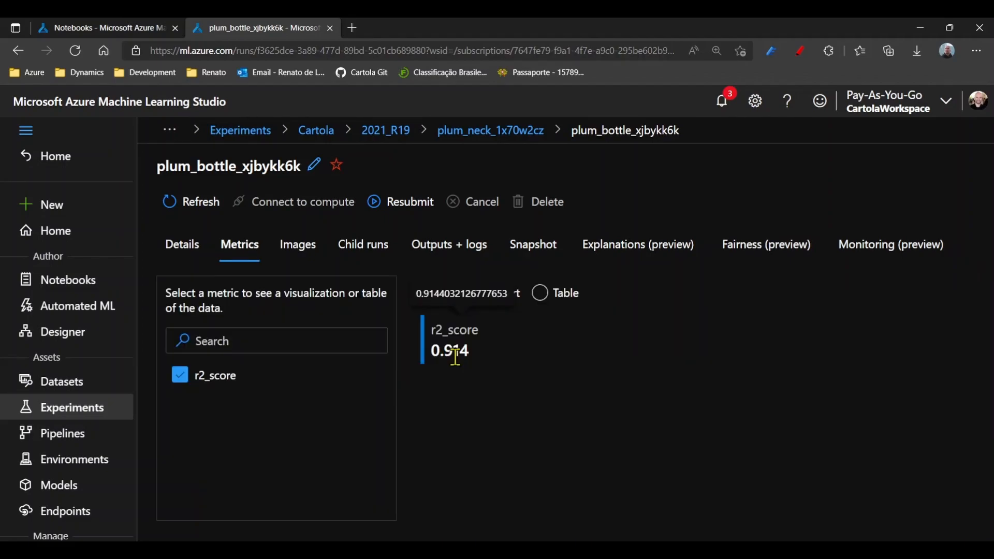
pyautogui.click(479, 293)
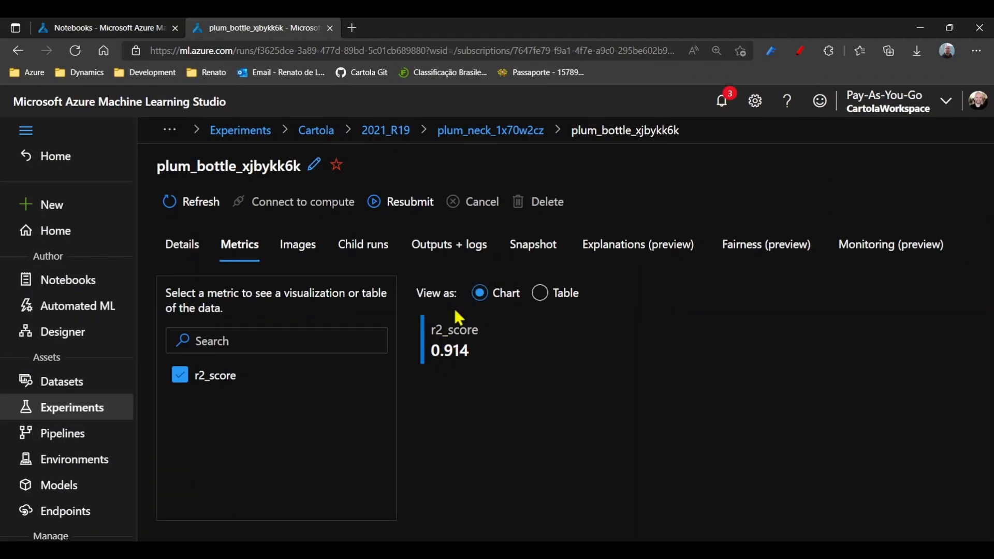
pyautogui.moveTo(449, 244)
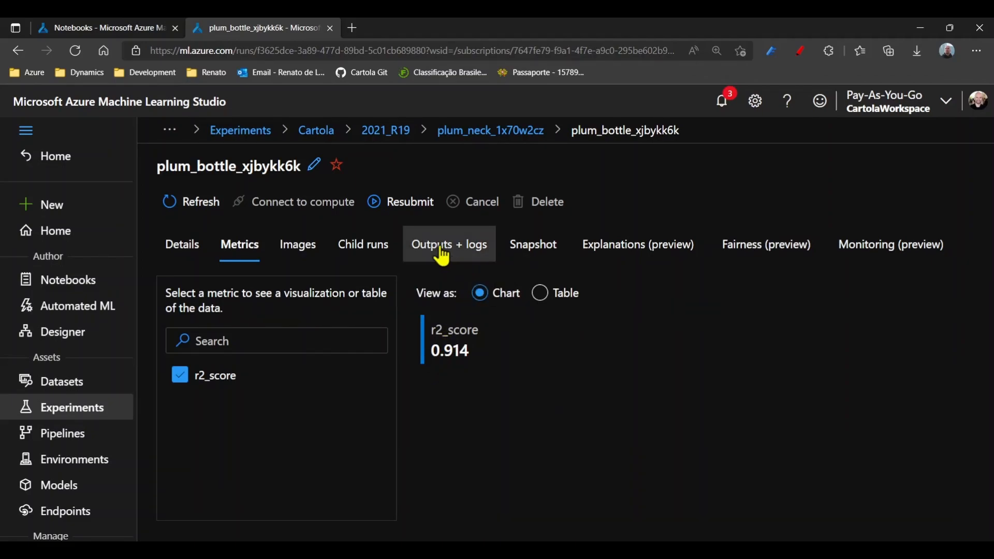
# - Open Outputs + logs, expand the outputs folder, and select model.pkl
pyautogui.click(448, 244)
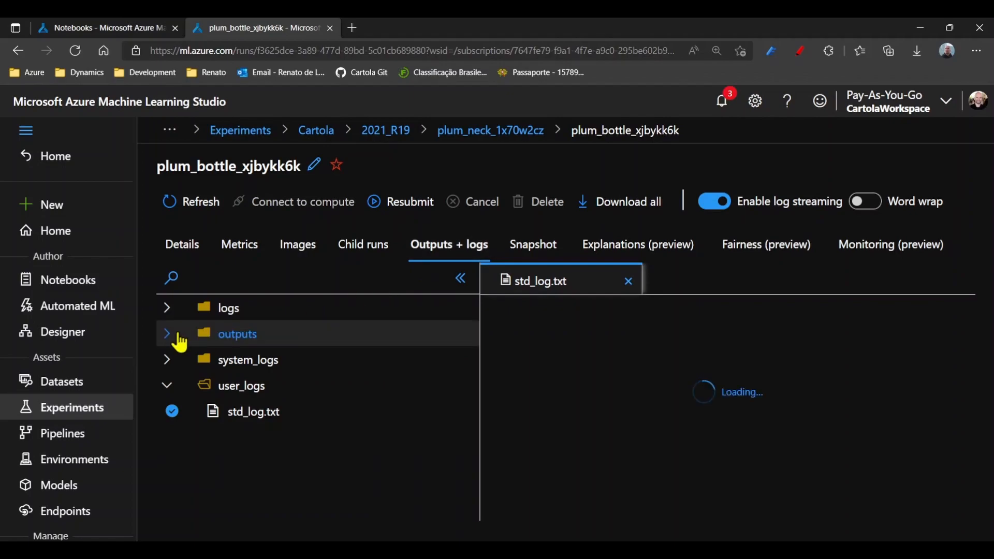
pyautogui.click(167, 334)
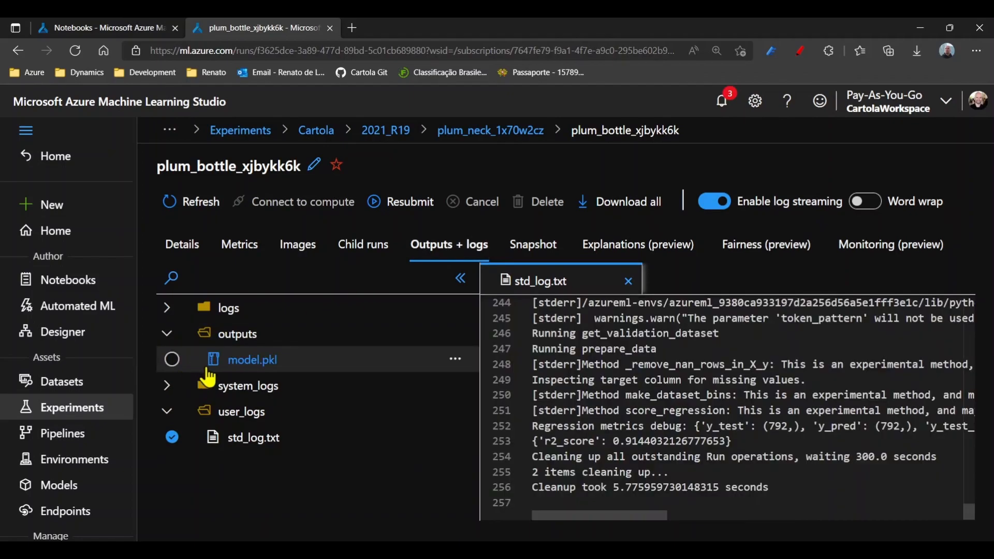
pyautogui.click(251, 360)
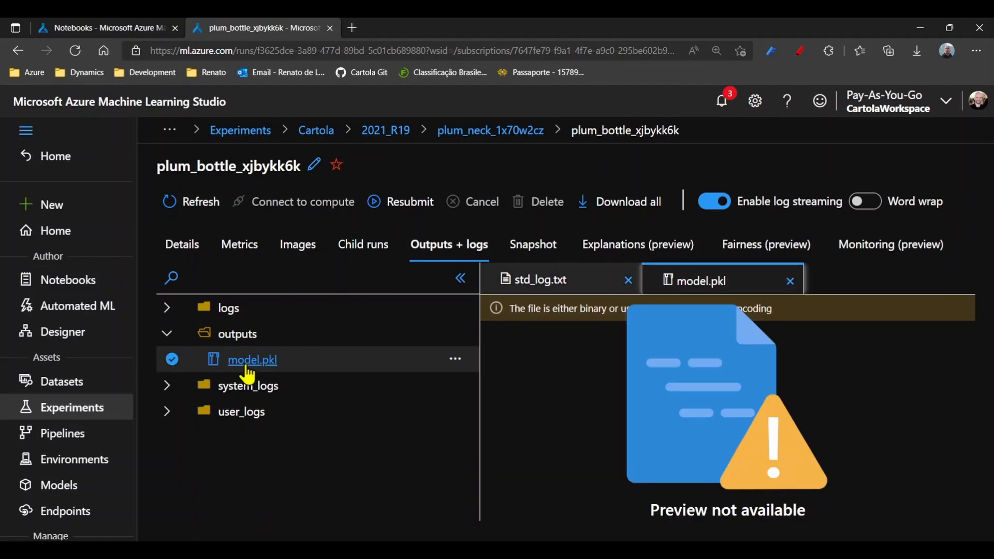